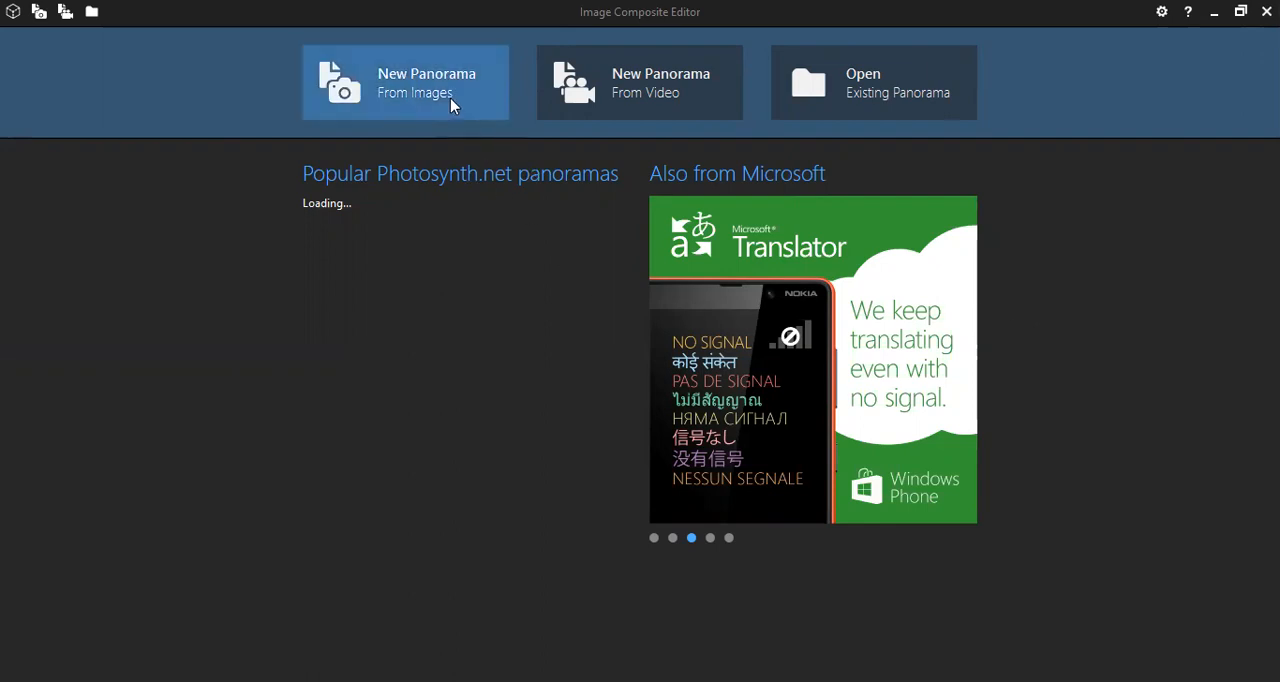
# Import the sixteen parchment photos from the c-ca_1-78 folder into a new panorama.
pyautogui.click(405, 82)
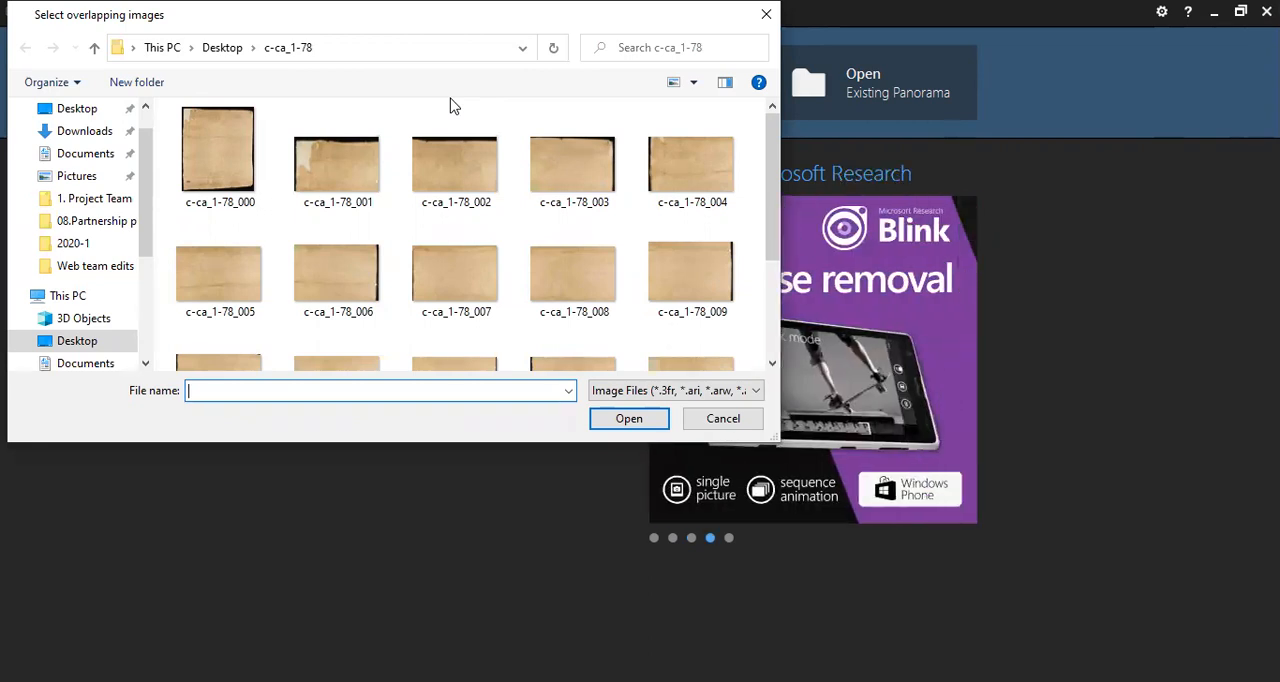
pyautogui.moveTo(455, 160)
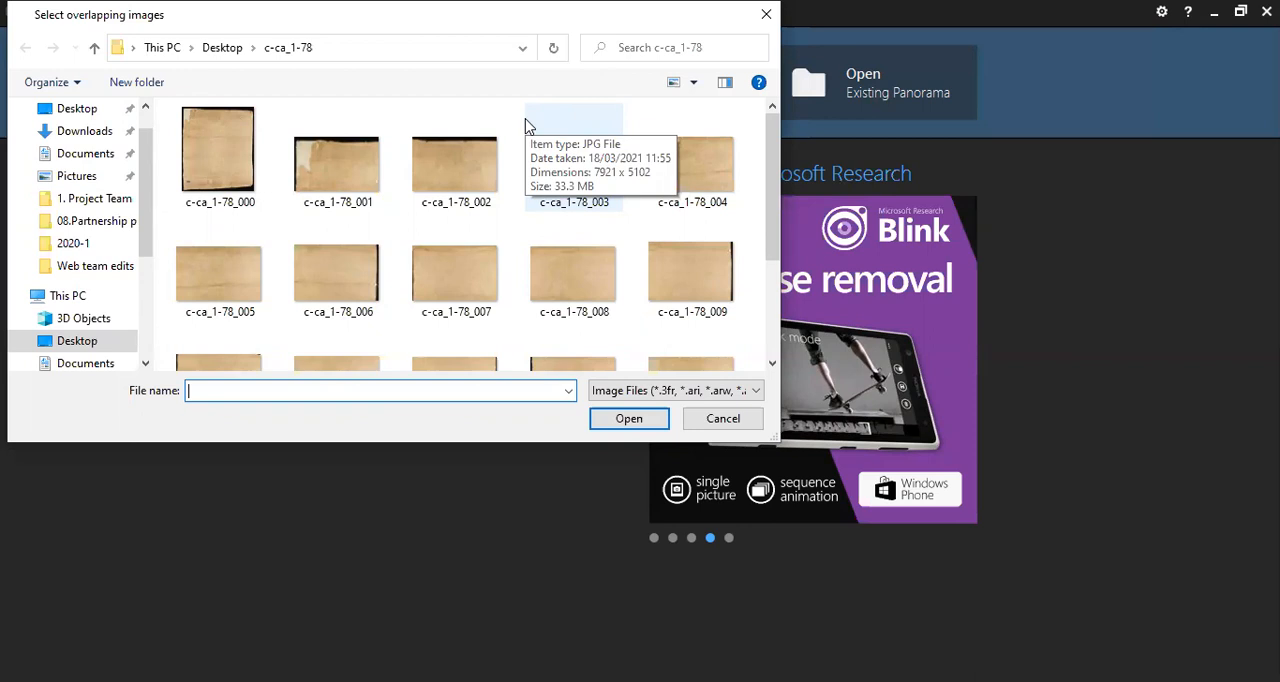
pyautogui.click(573, 160)
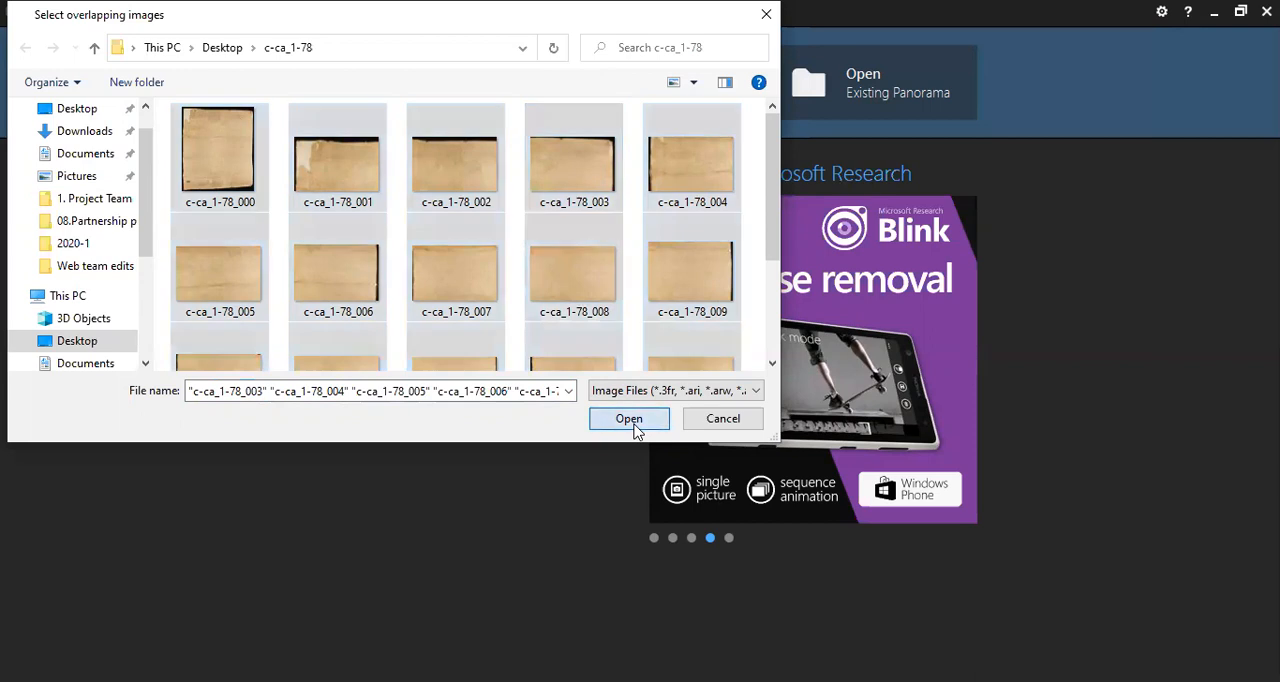
pyautogui.click(628, 418)
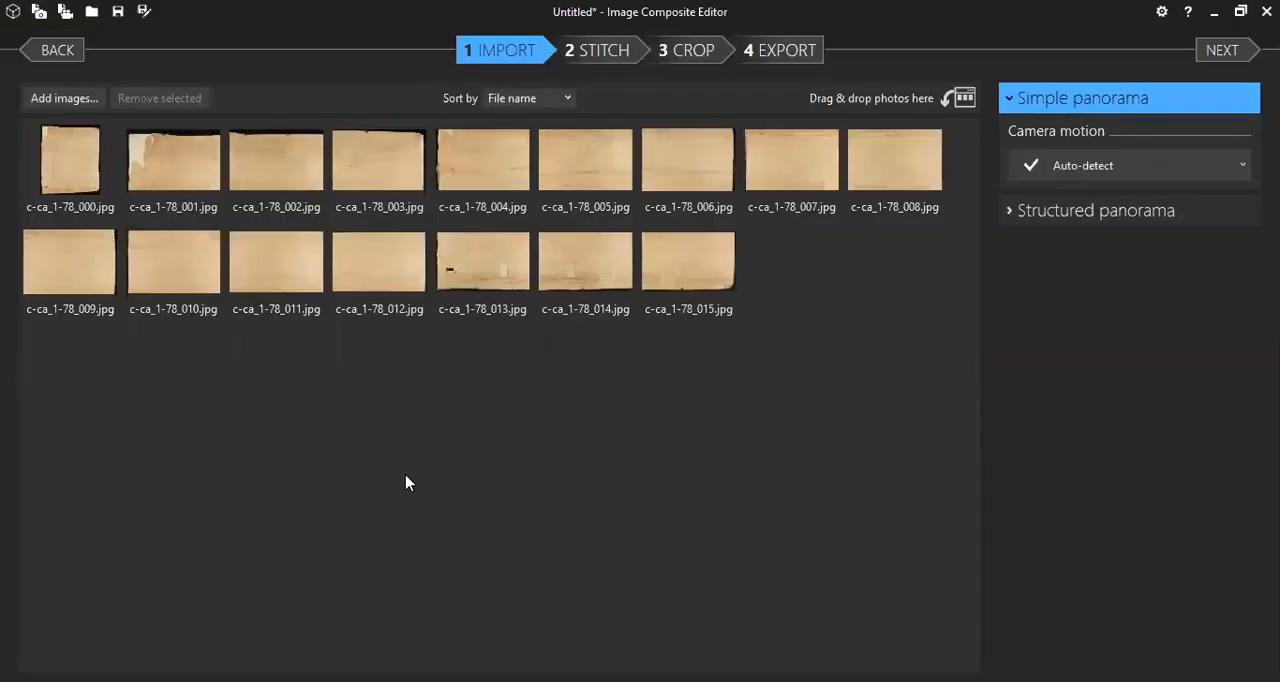
pyautogui.moveTo(434, 458)
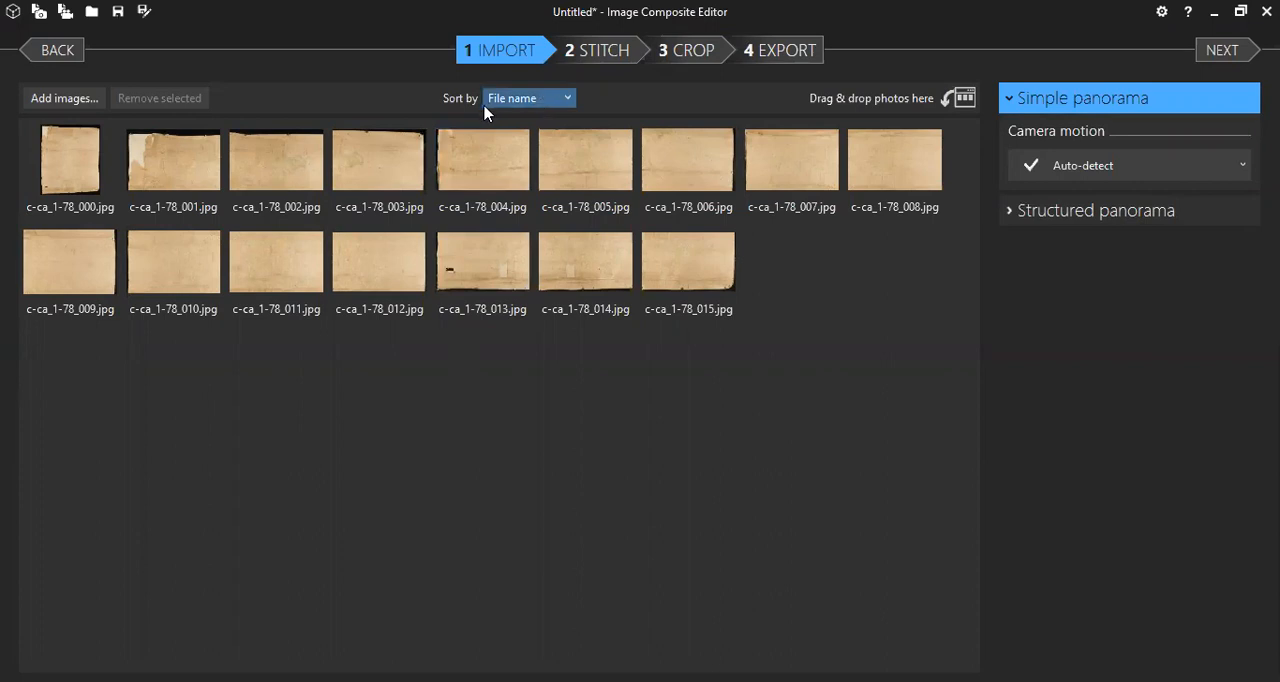
# Sort the imported photos by capture time.
pyautogui.click(528, 97)
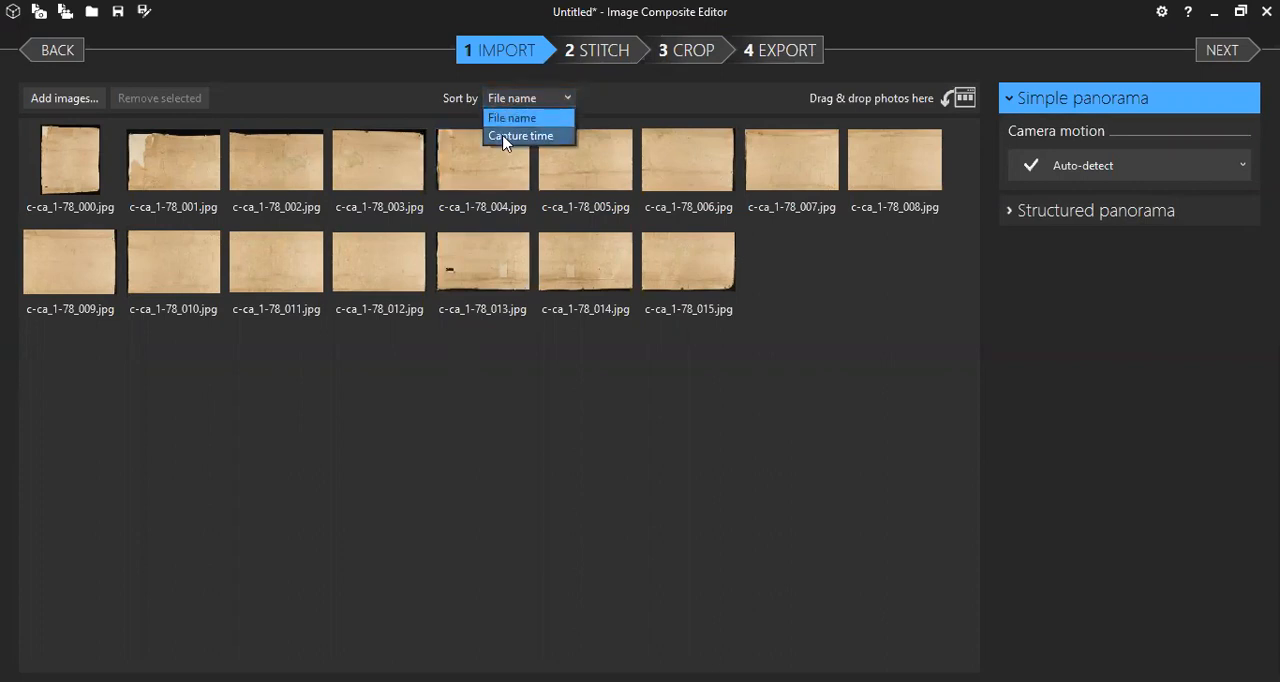
pyautogui.click(520, 135)
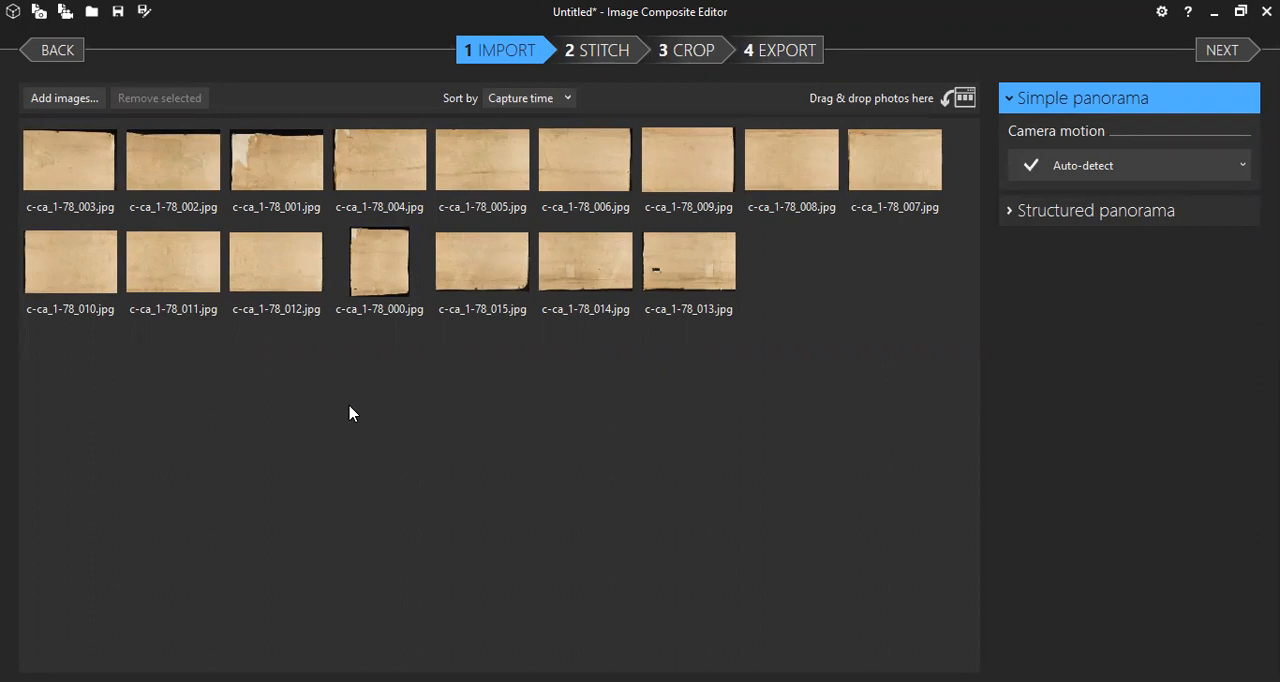
pyautogui.moveTo(1092, 424)
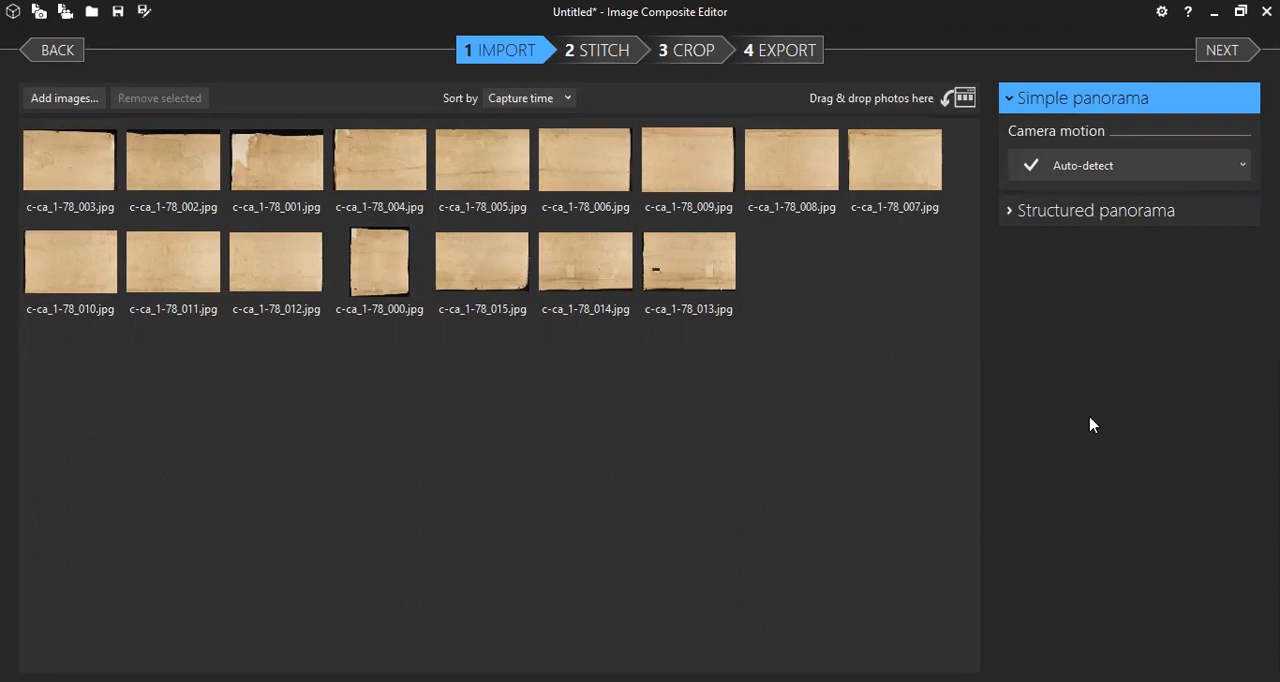
pyautogui.moveTo(1055, 112)
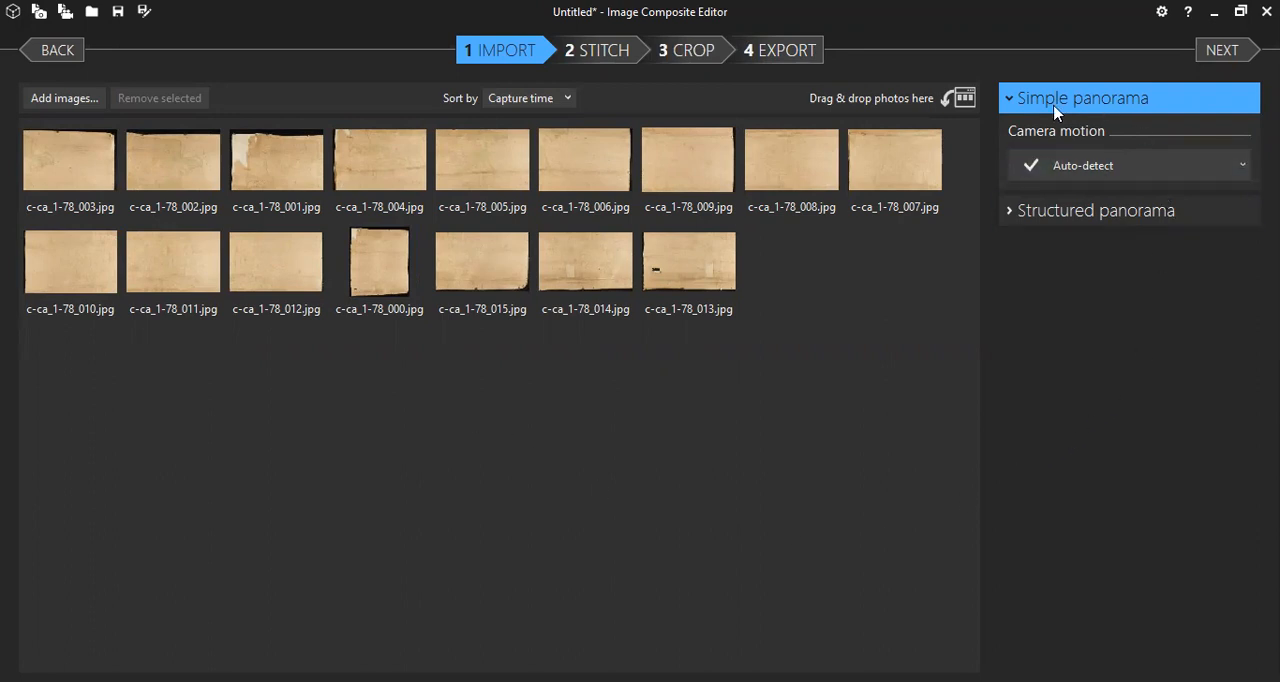
# Choose Planar motion as the panorama's camera motion.
pyautogui.click(1128, 165)
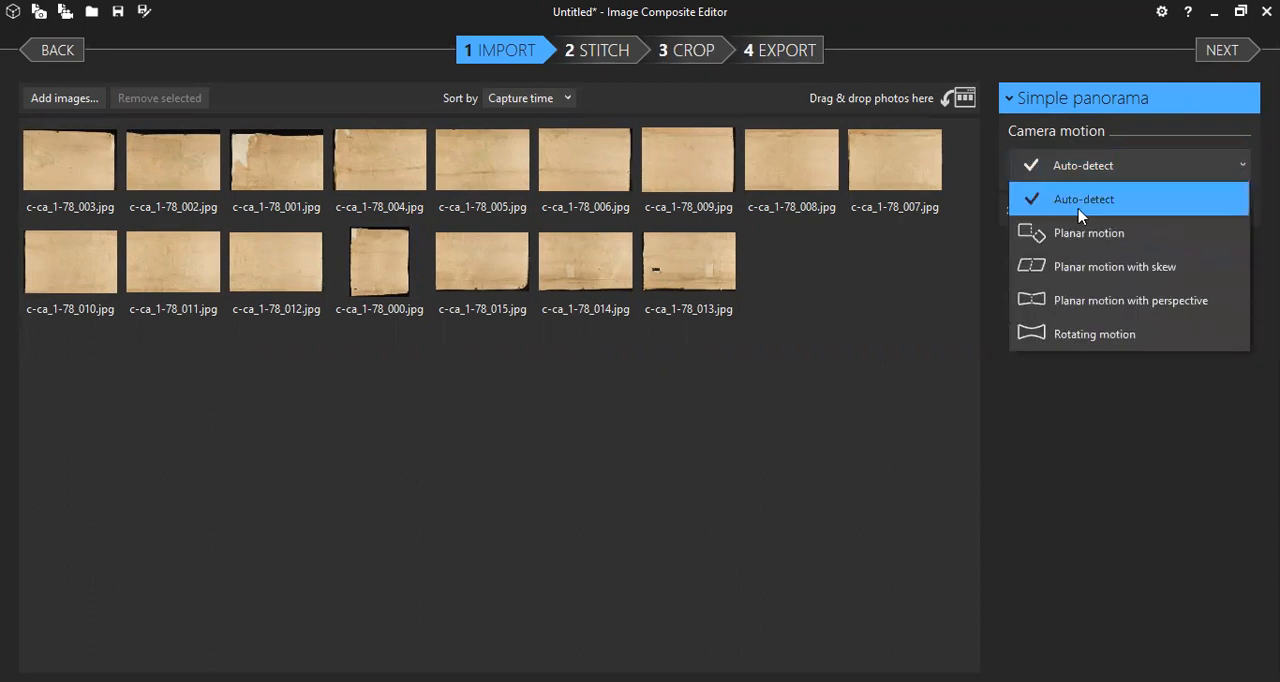
pyautogui.moveTo(1089, 232)
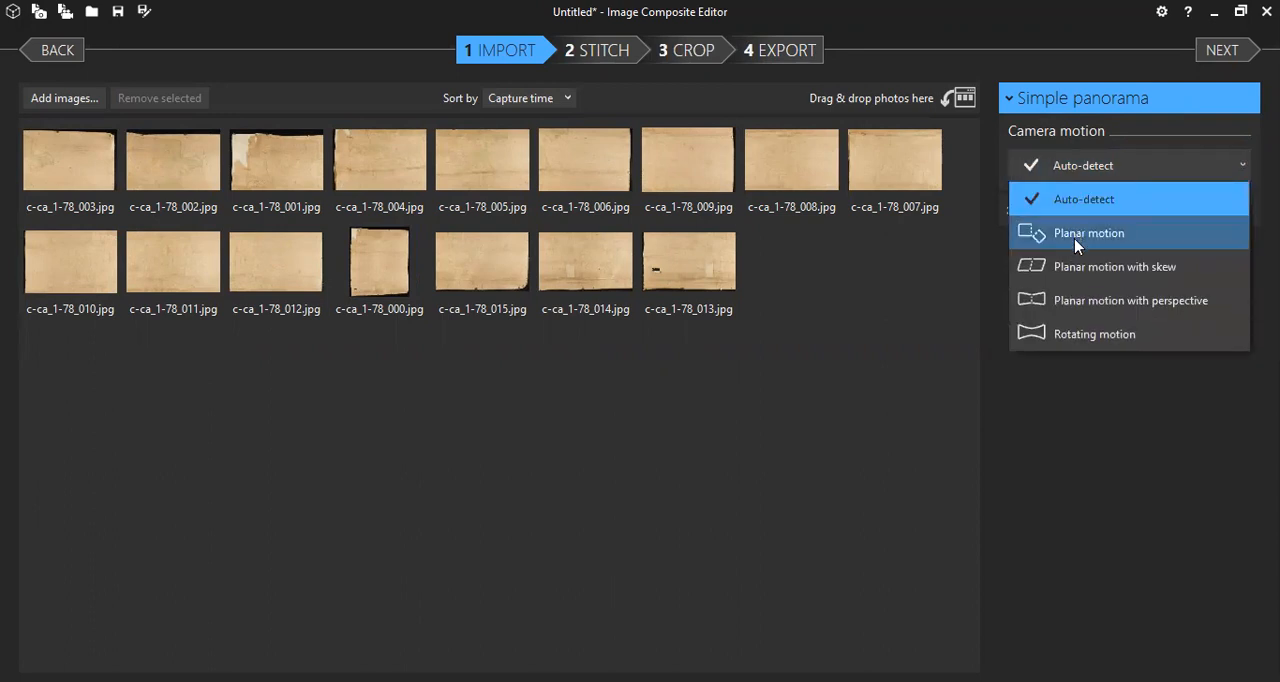
pyautogui.click(1088, 232)
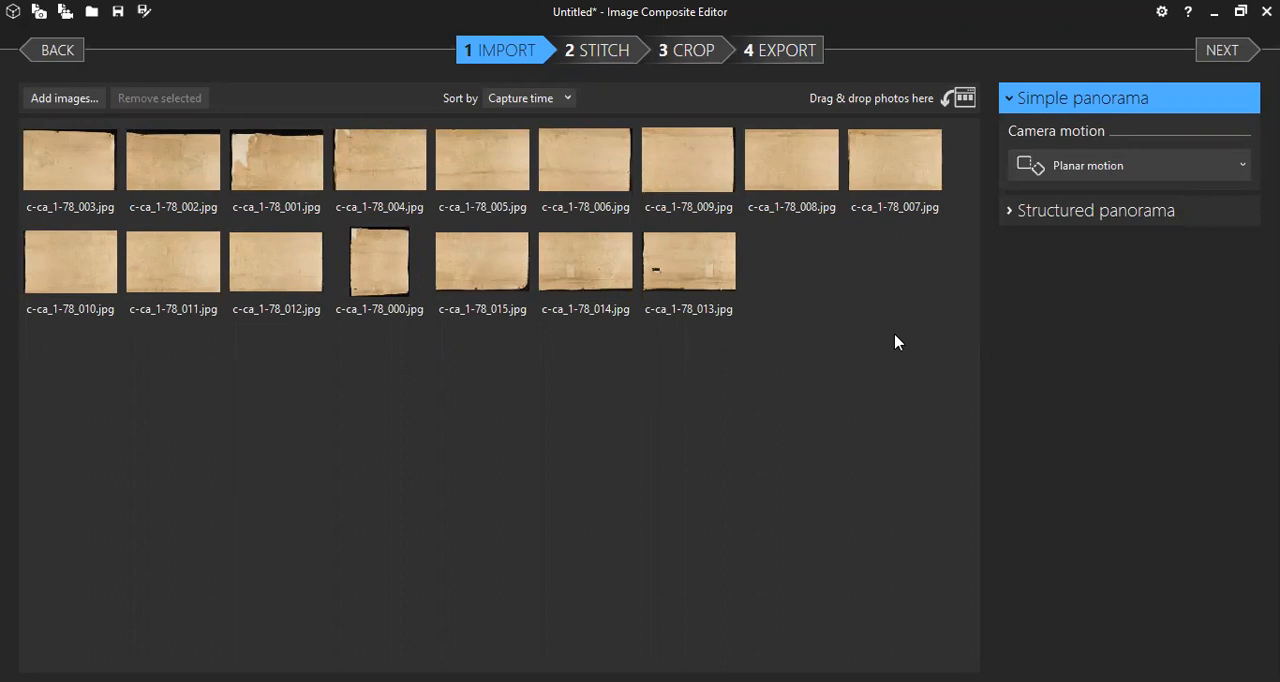
pyautogui.click(597, 50)
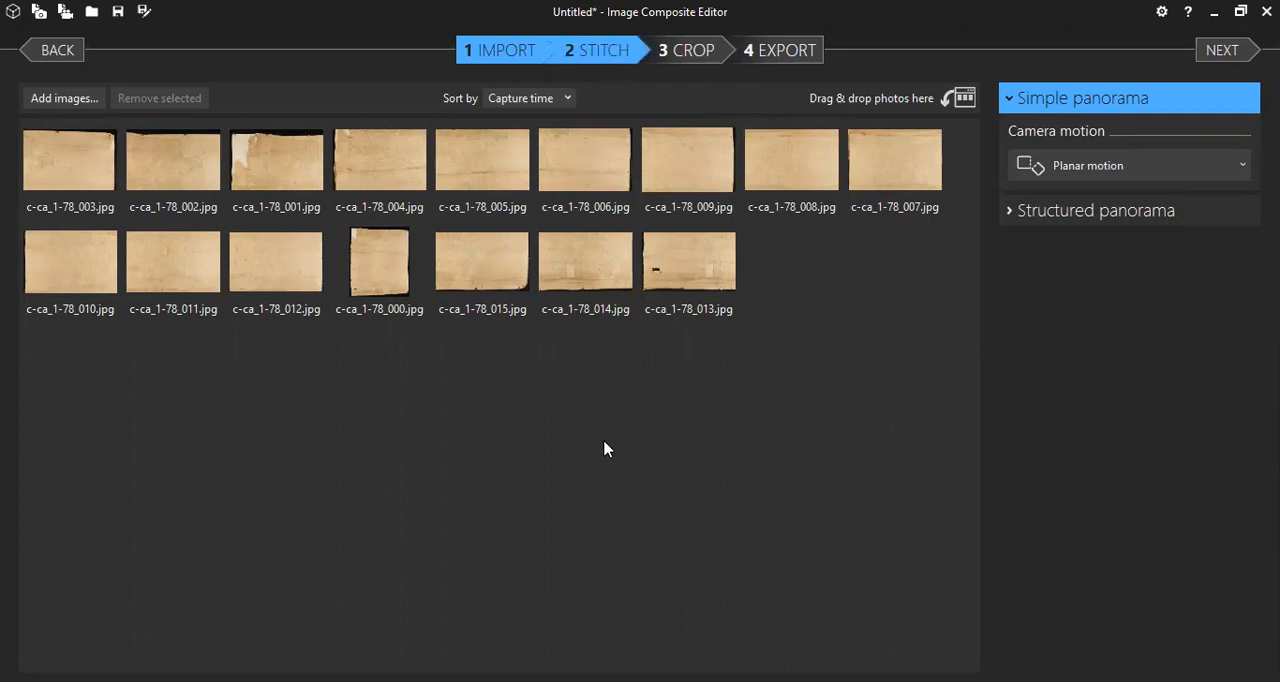
# Start stitching, aligning and compositing the sixteen photos.
pyautogui.click(1221, 50)
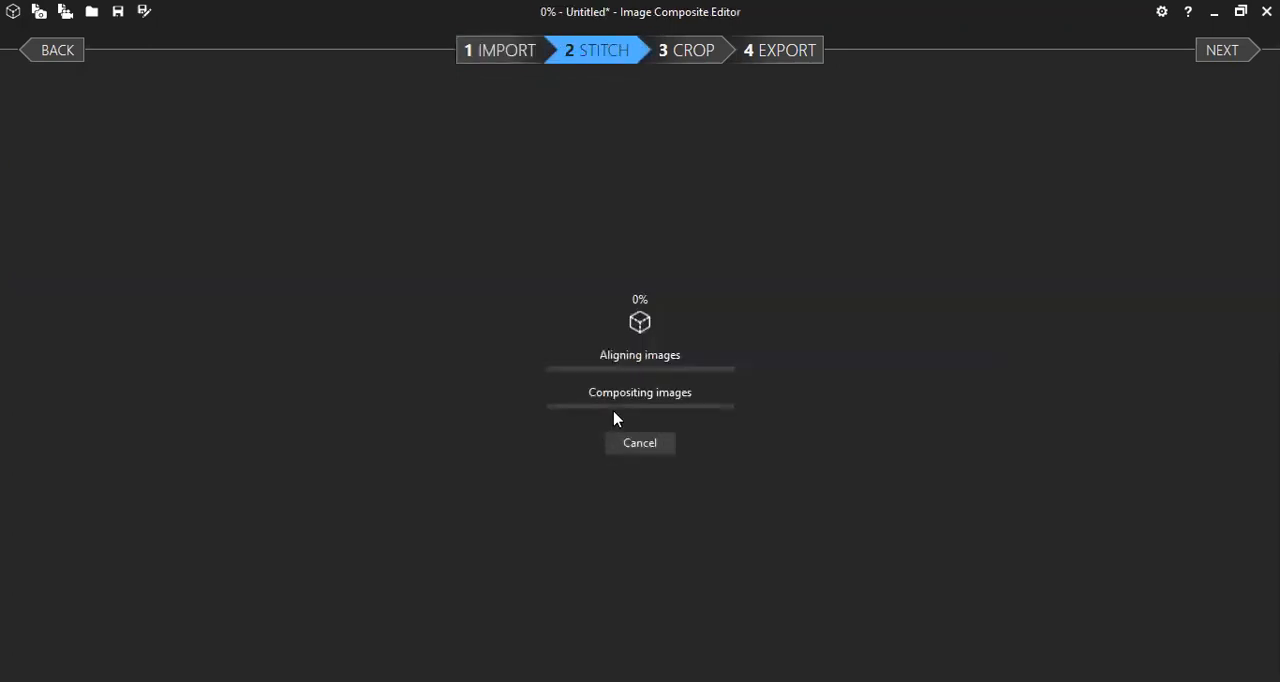
pyautogui.moveTo(434, 470)
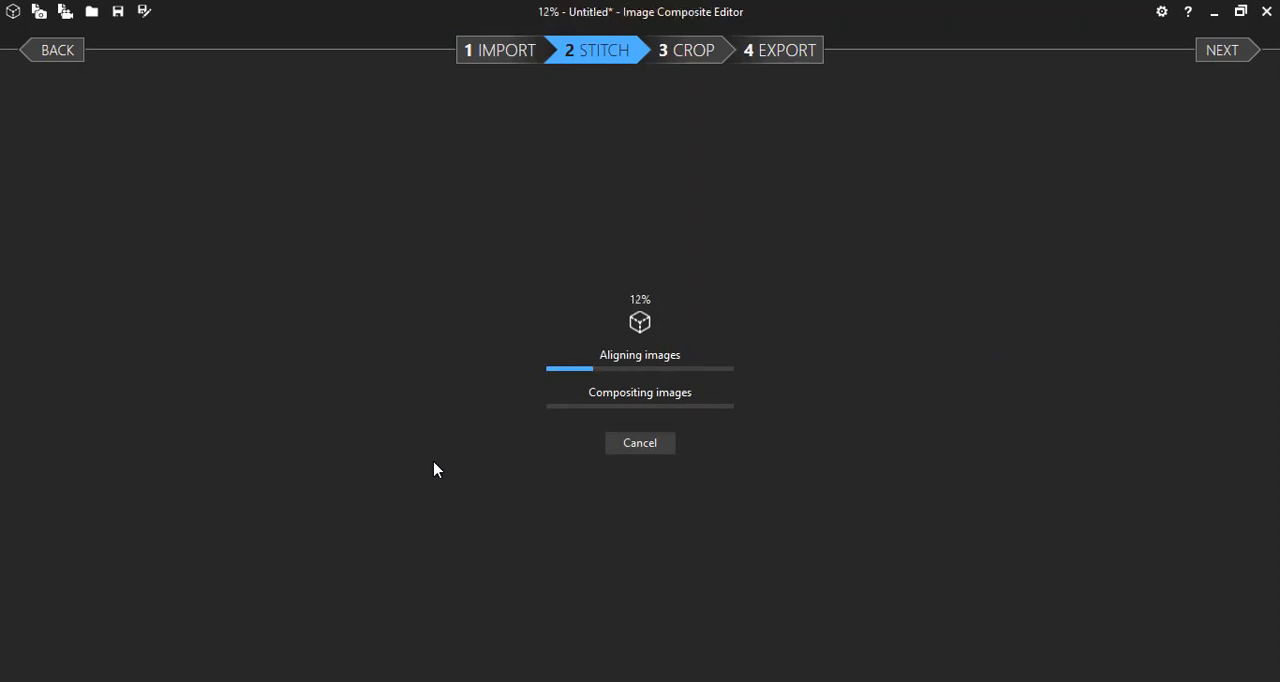
pyautogui.moveTo(1011, 128)
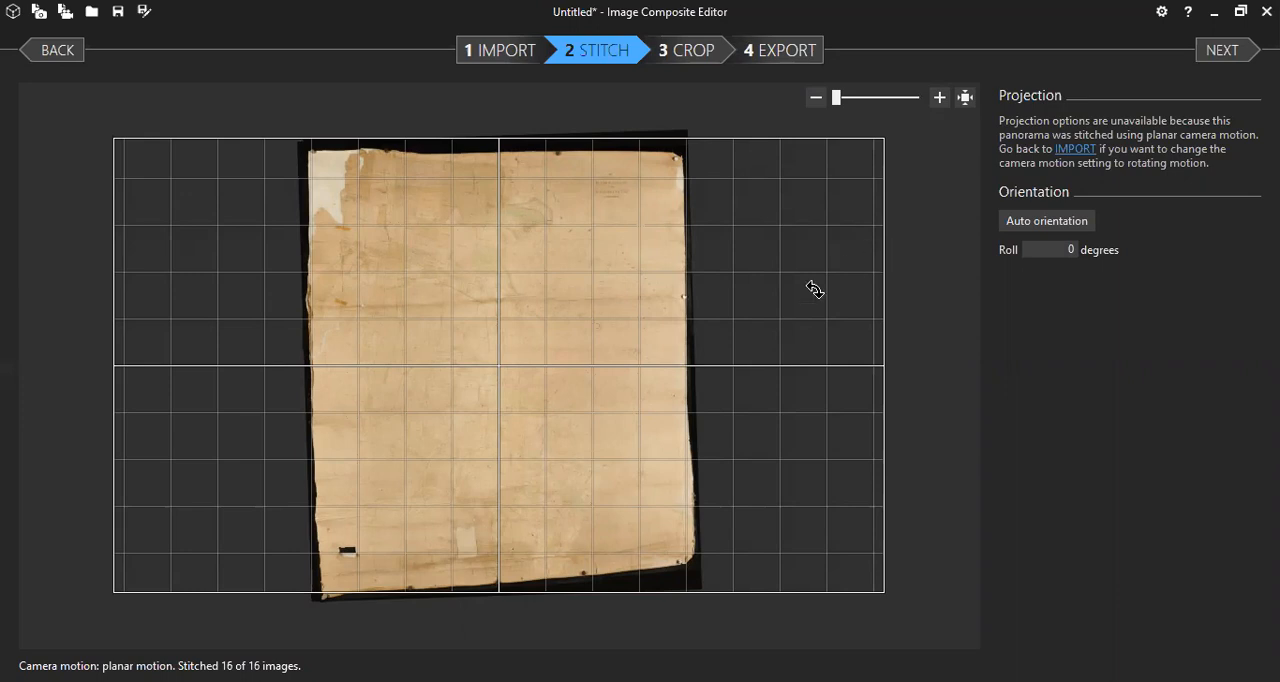
pyautogui.moveTo(662, 220)
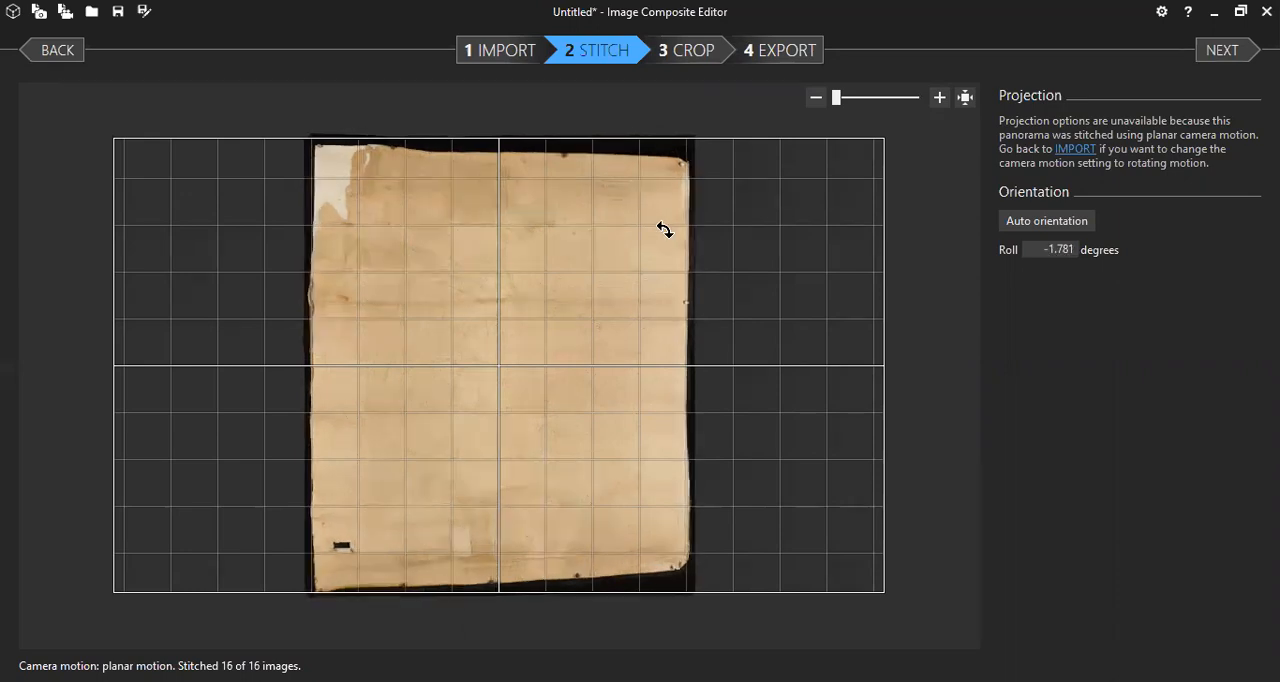
# Rotate the stitched parchment to −1.827°, zoom in to inspect it, then enter the crop stage.
pyautogui.moveTo(665, 230); pyautogui.dragTo(693, 280)
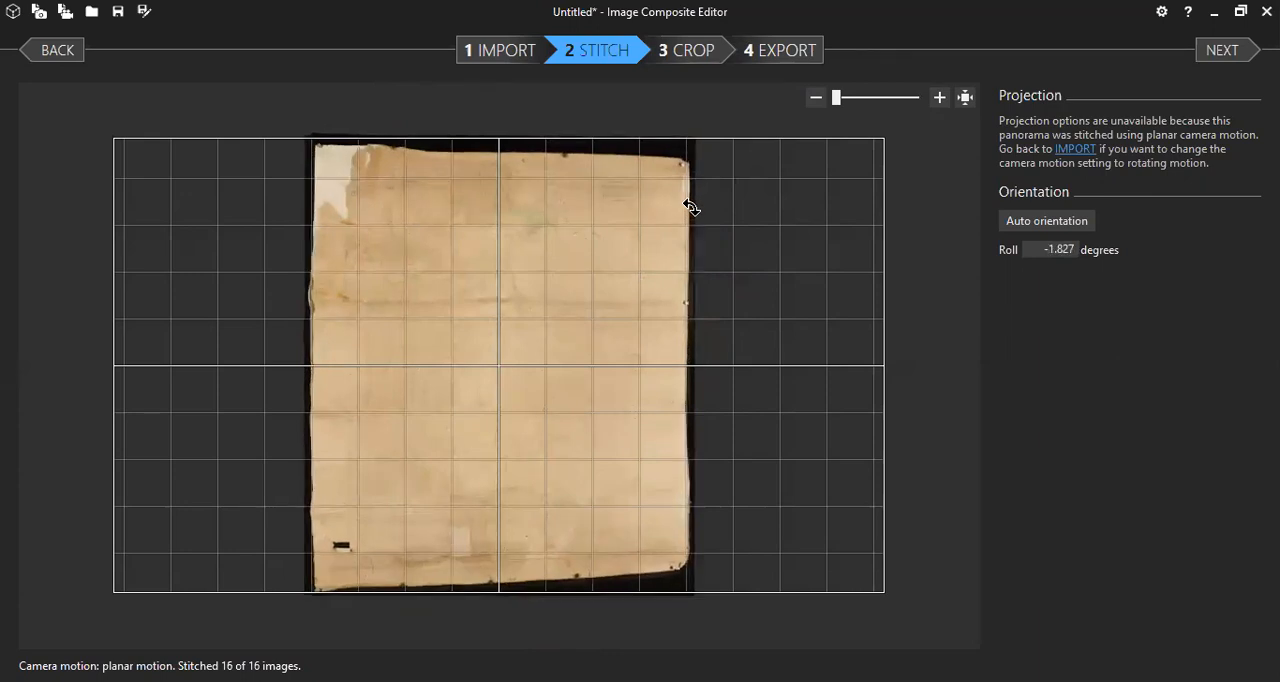
pyautogui.moveTo(574, 302)
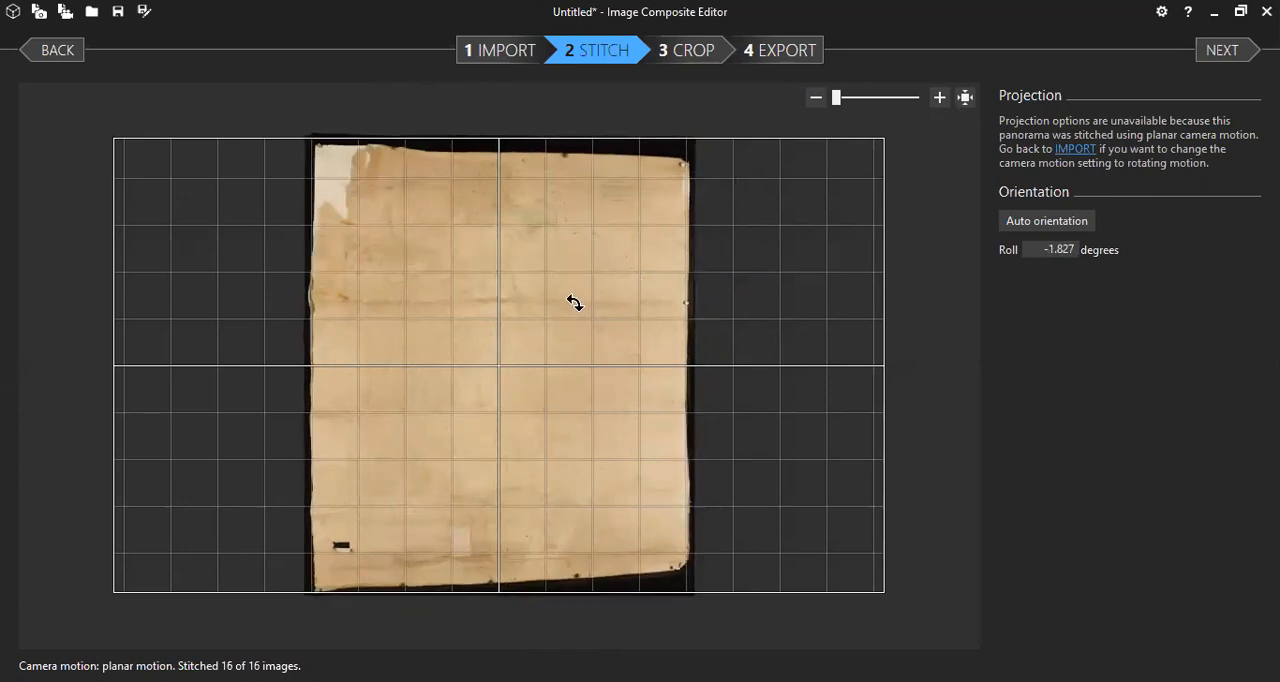
pyautogui.moveTo(938, 97)
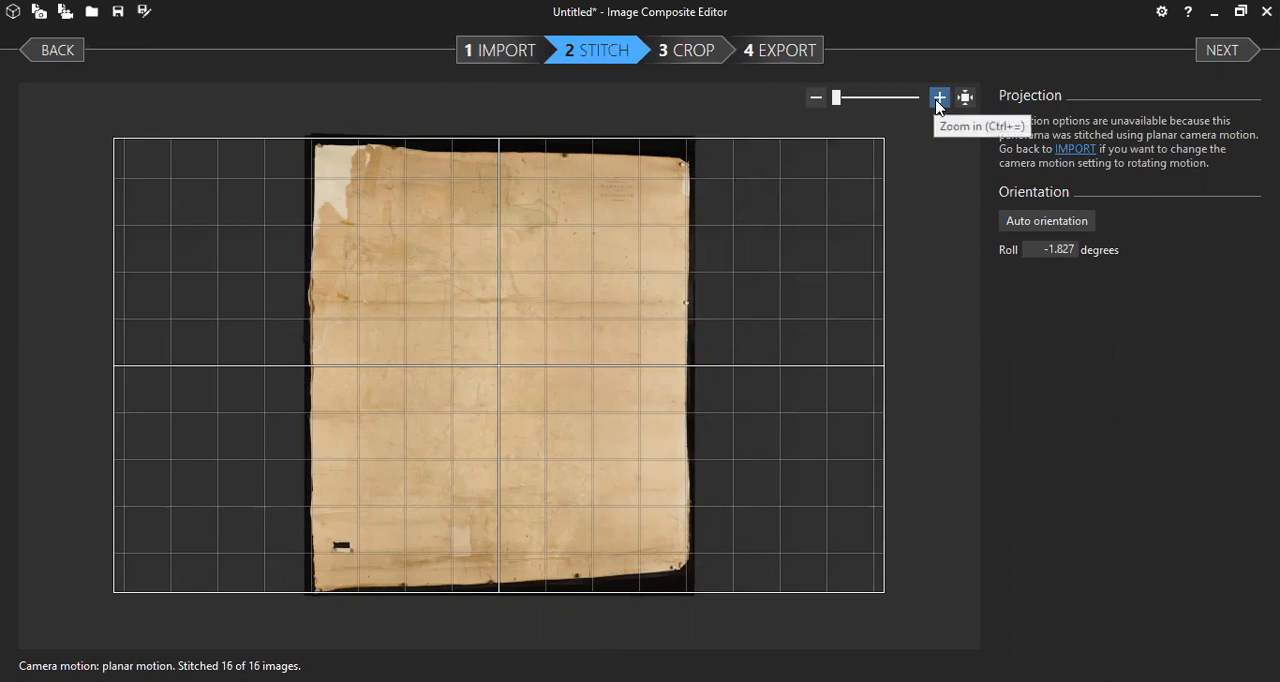
pyautogui.click(938, 97)
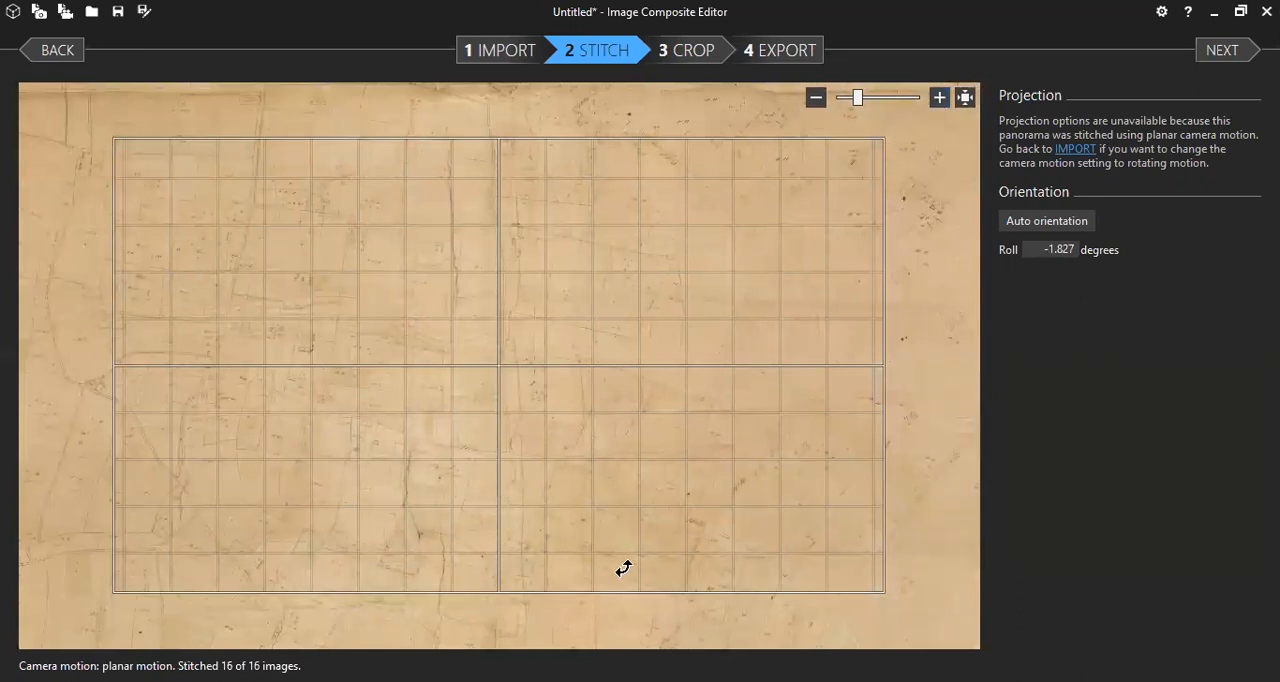
pyautogui.moveTo(548, 230)
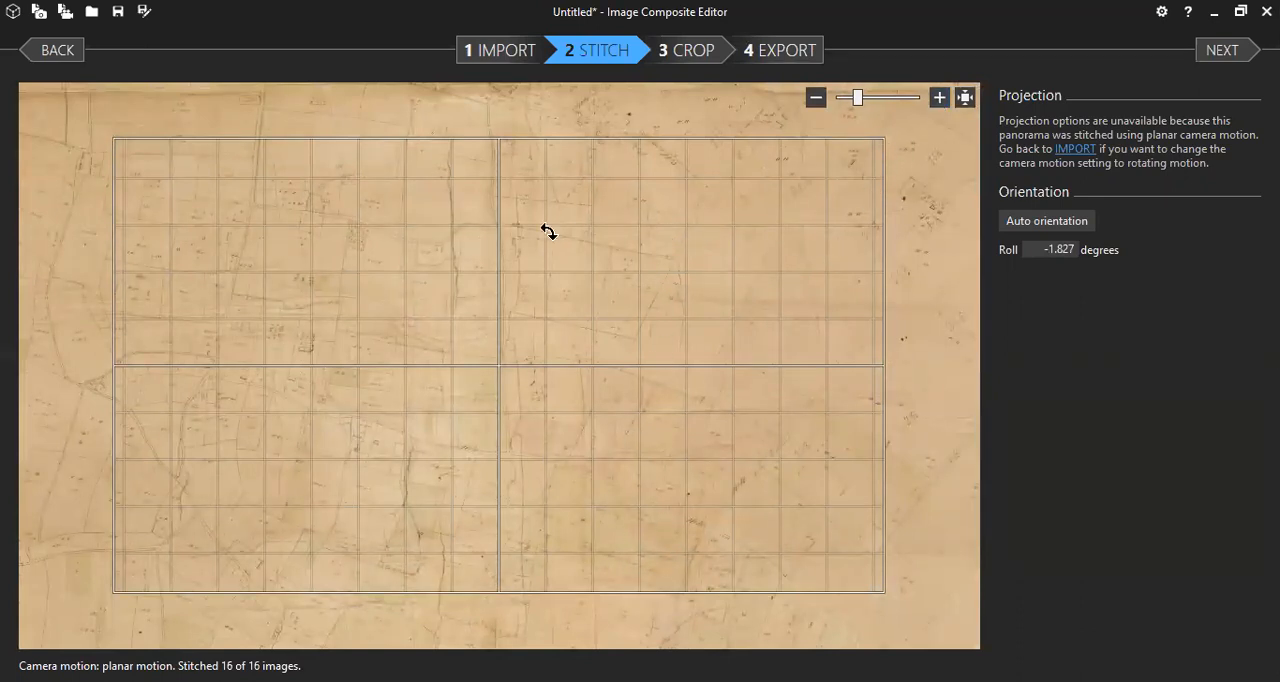
pyautogui.click(815, 97)
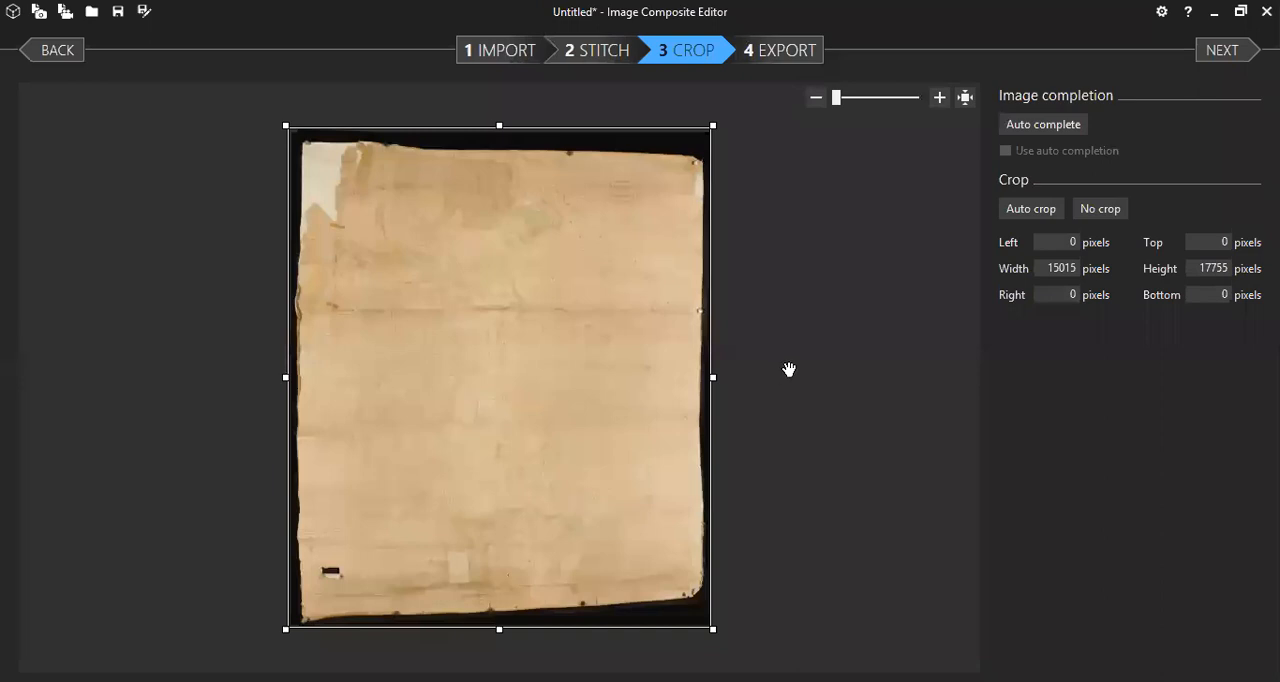
pyautogui.moveTo(727, 435)
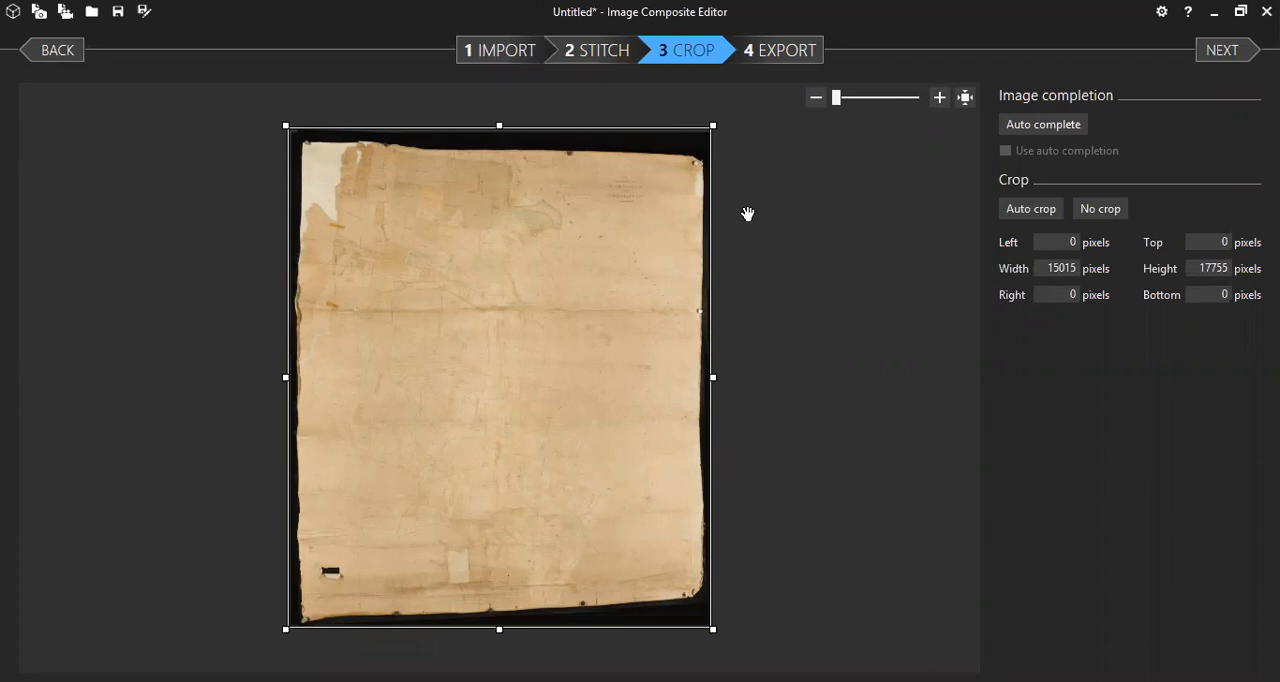
pyautogui.moveTo(500, 131)
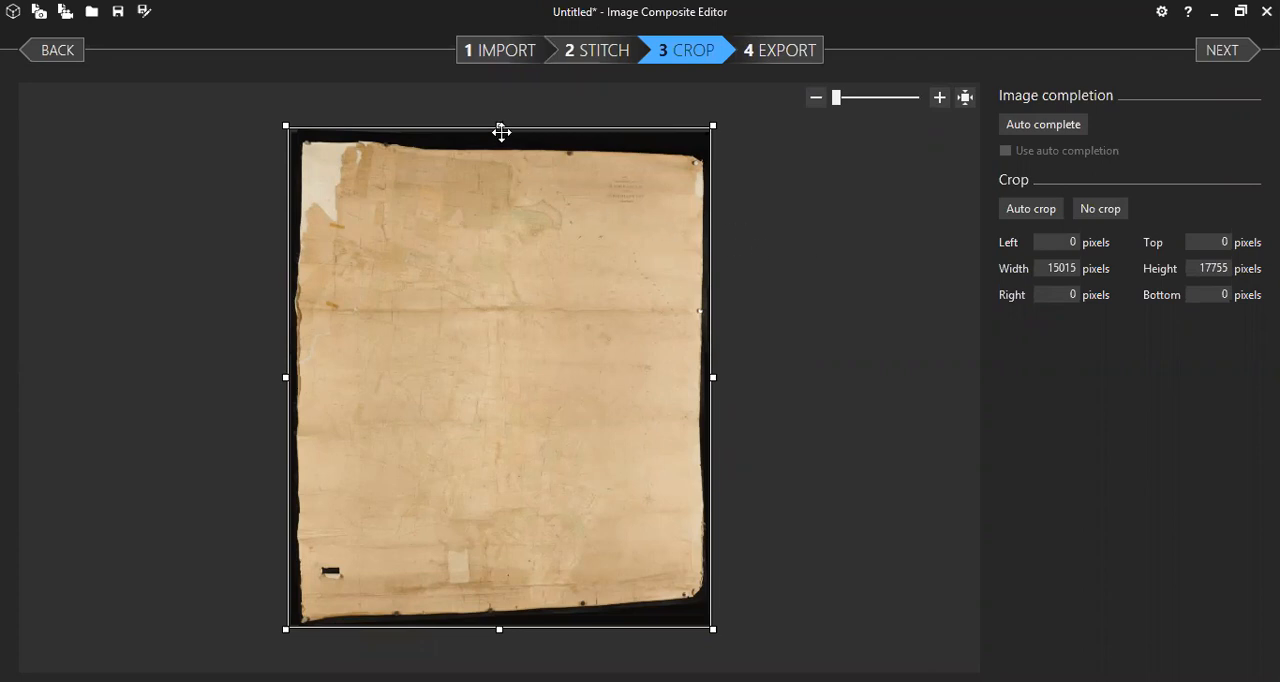
# Crop the black borders on all four sides to 14646 × 16951 pixels, then enter export.
pyautogui.moveTo(499, 127); pyautogui.dragTo(499, 139)
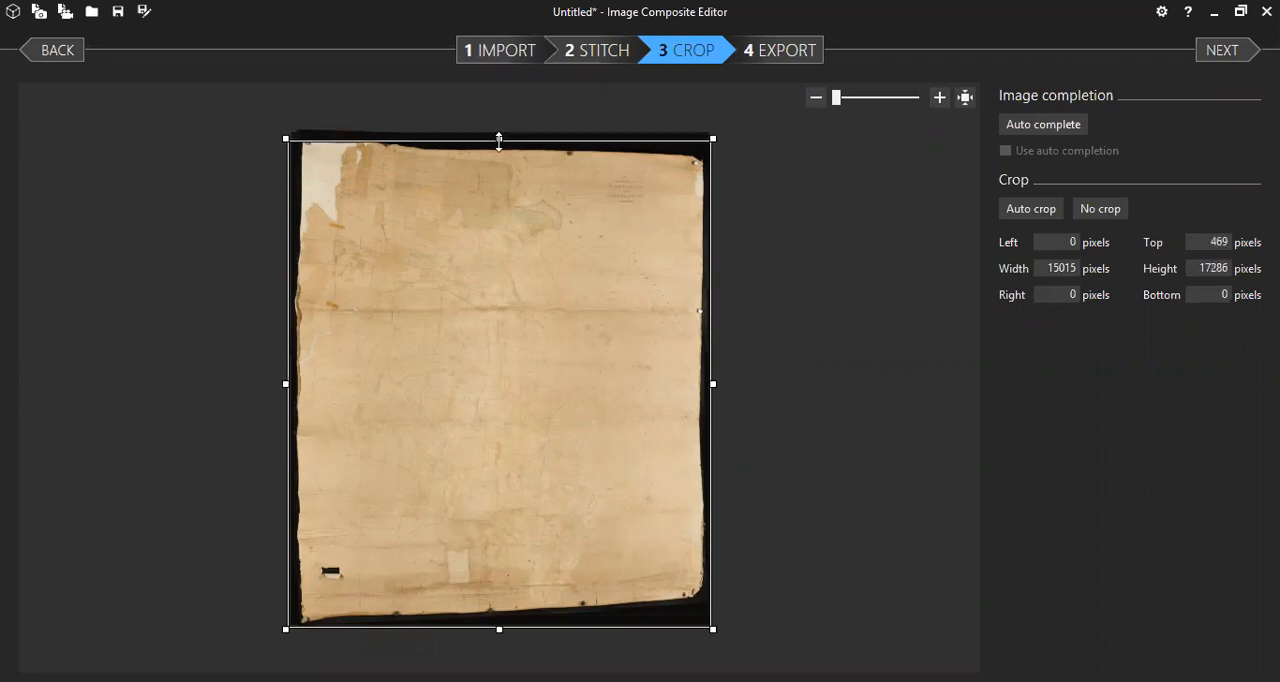
pyautogui.moveTo(285, 383); pyautogui.dragTo(293, 387)
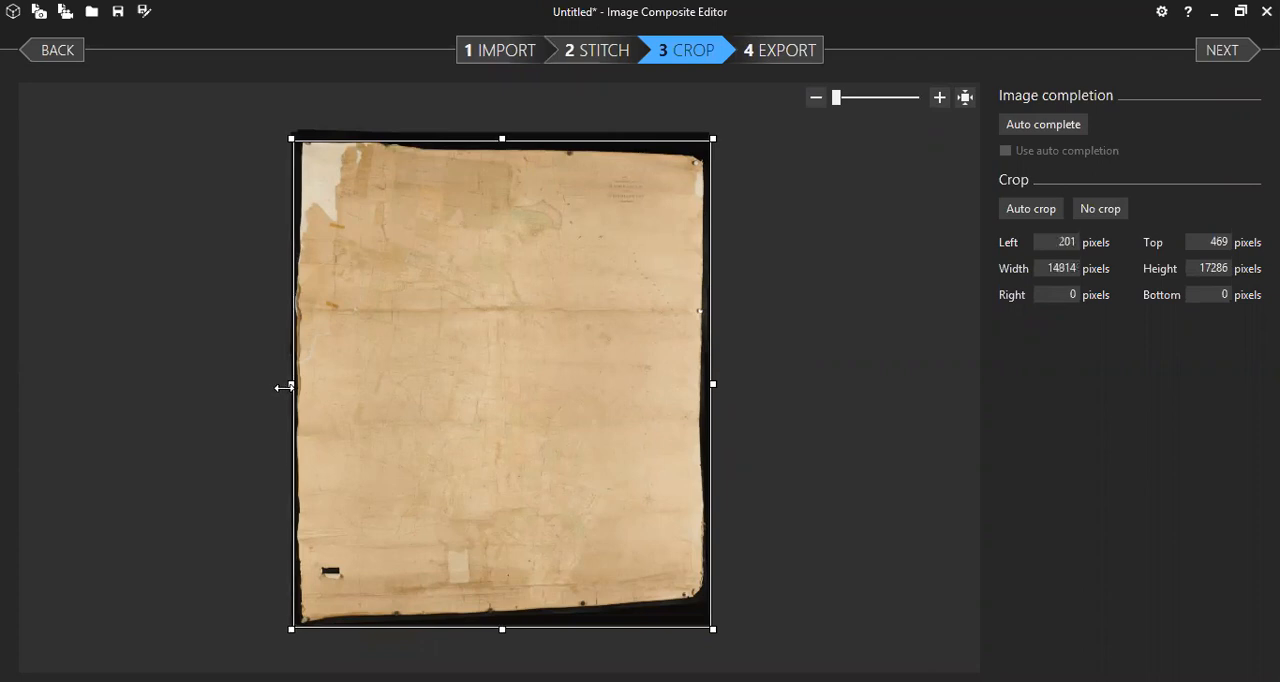
pyautogui.moveTo(712, 387)
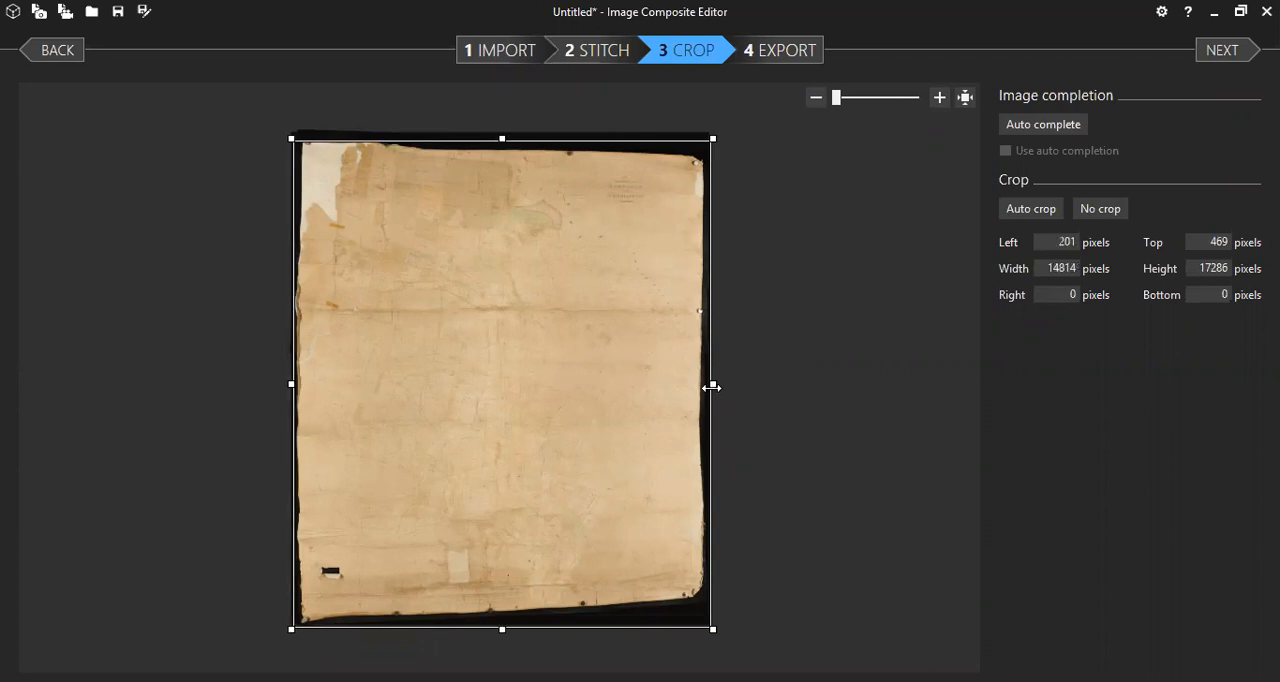
pyautogui.moveTo(713, 386); pyautogui.dragTo(708, 386)
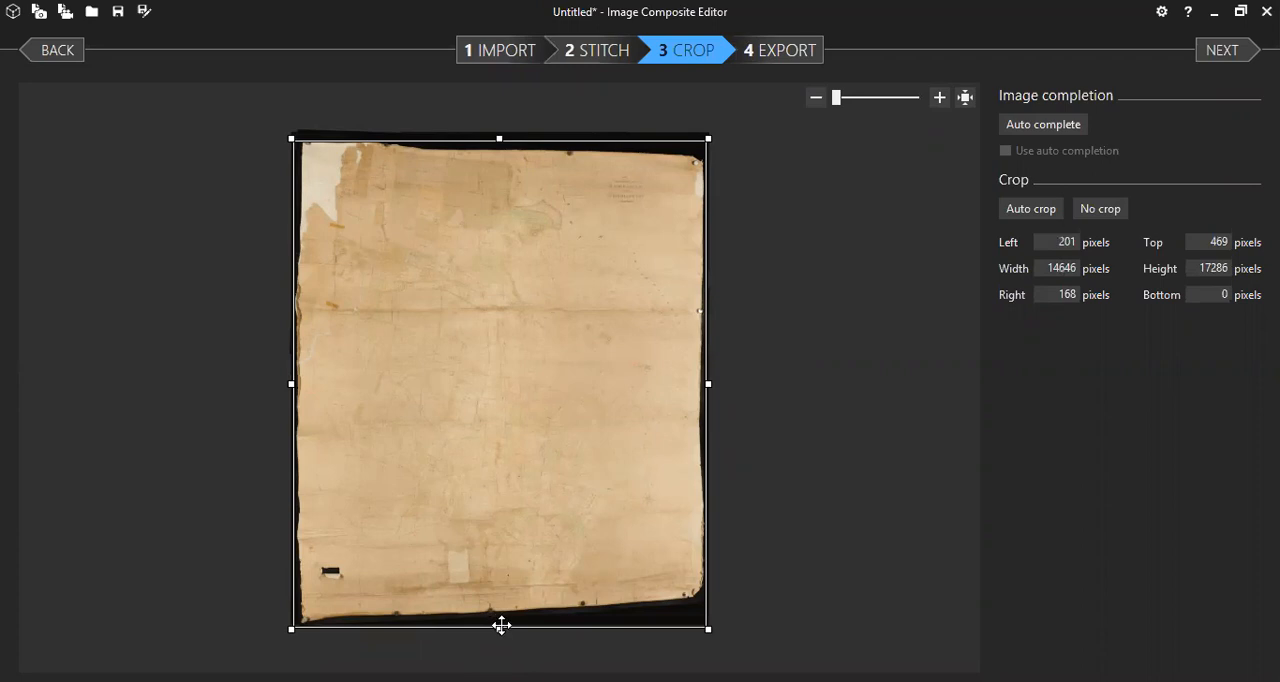
pyautogui.moveTo(500, 627); pyautogui.dragTo(500, 623)
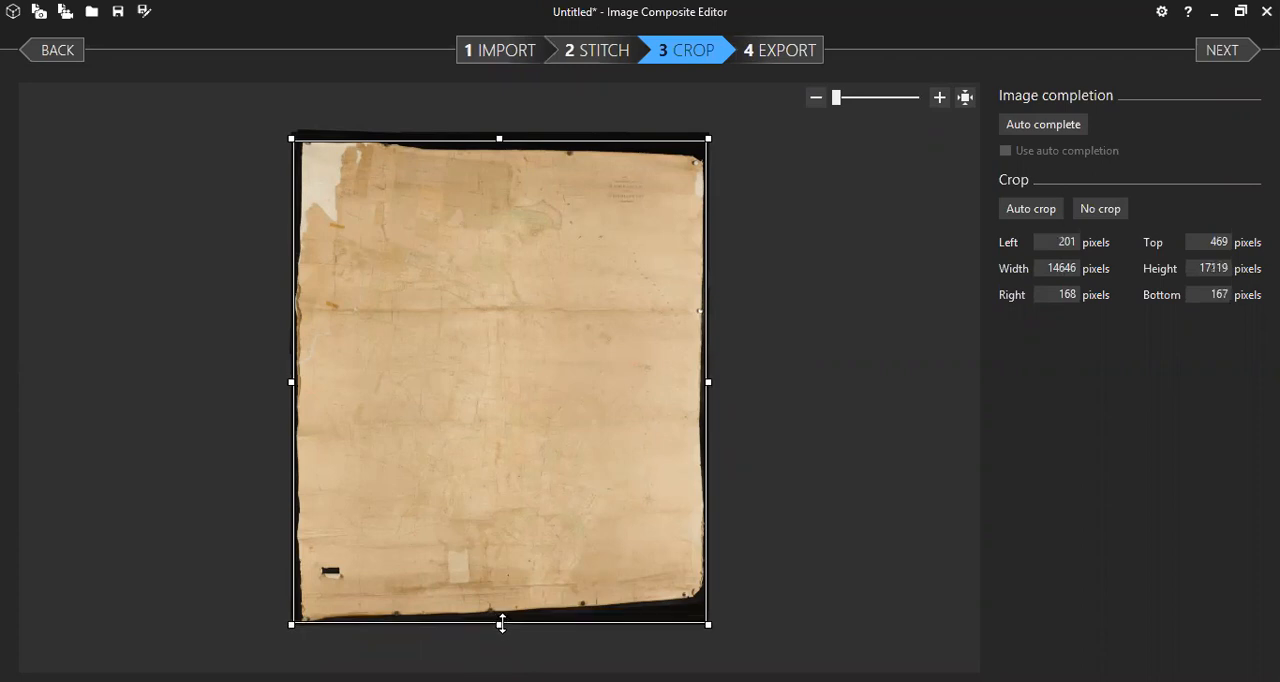
pyautogui.moveTo(501, 625); pyautogui.dragTo(501, 619)
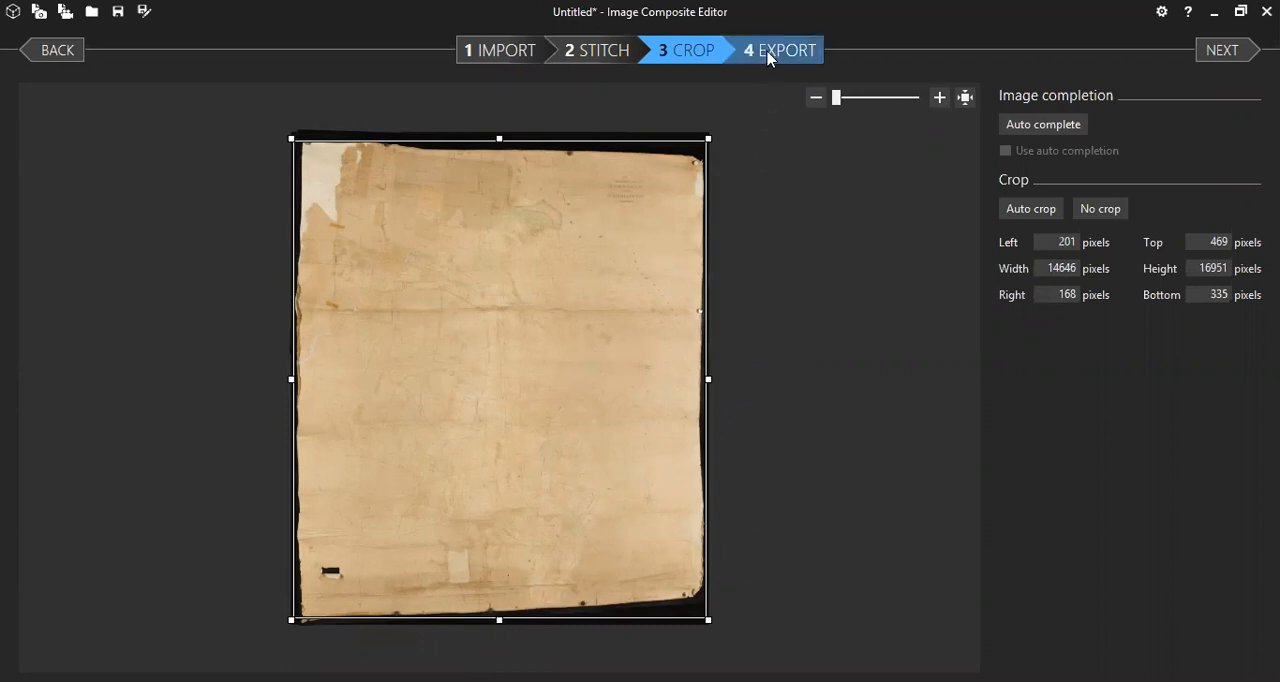
pyautogui.click(786, 50)
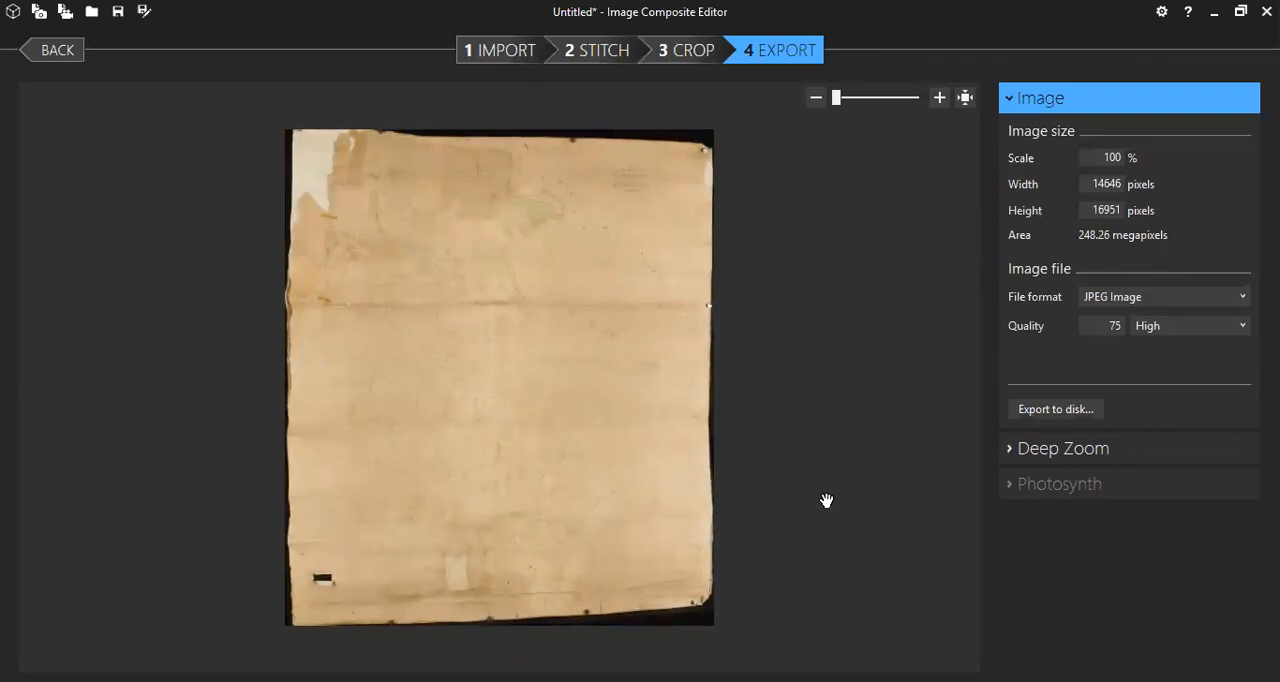
pyautogui.moveTo(596, 433)
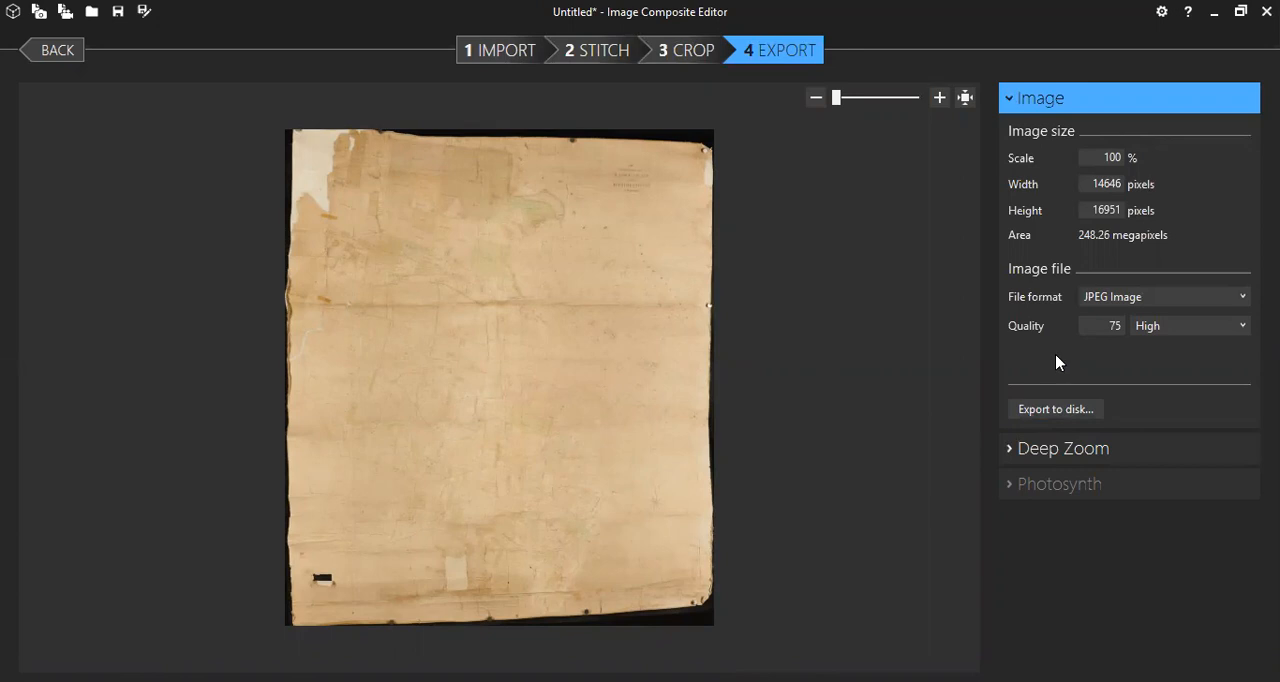
pyautogui.moveTo(1056, 305)
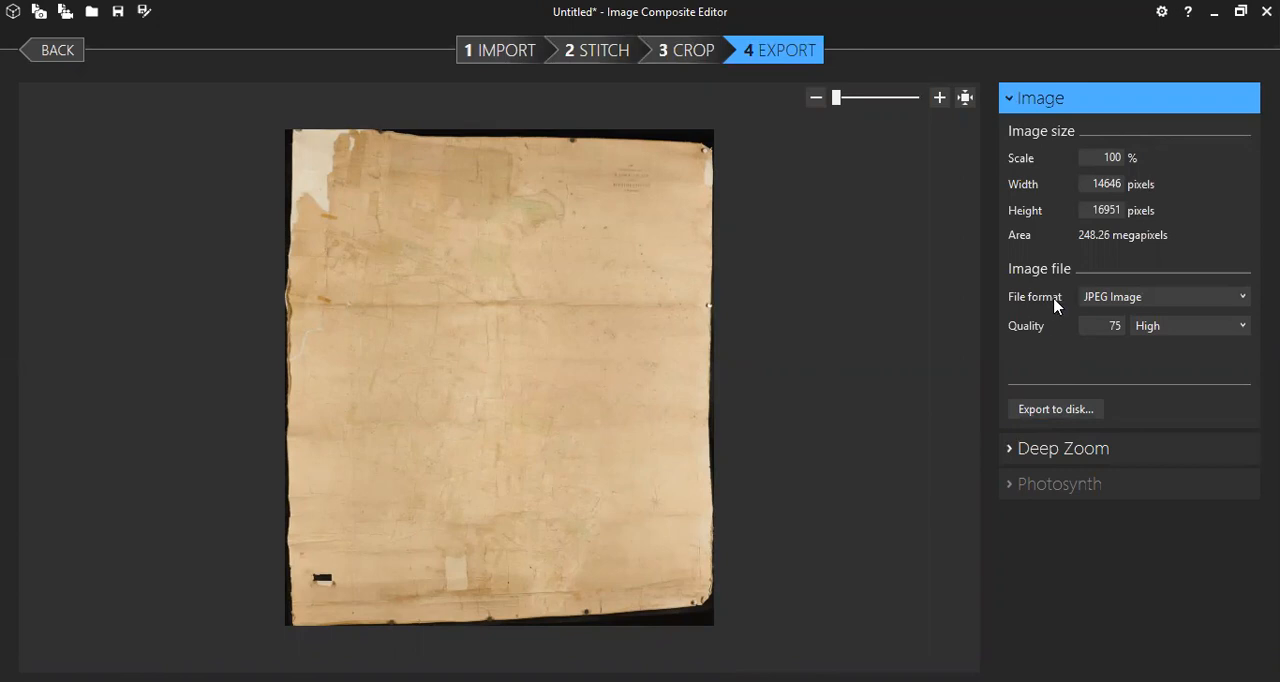
pyautogui.click(1163, 296)
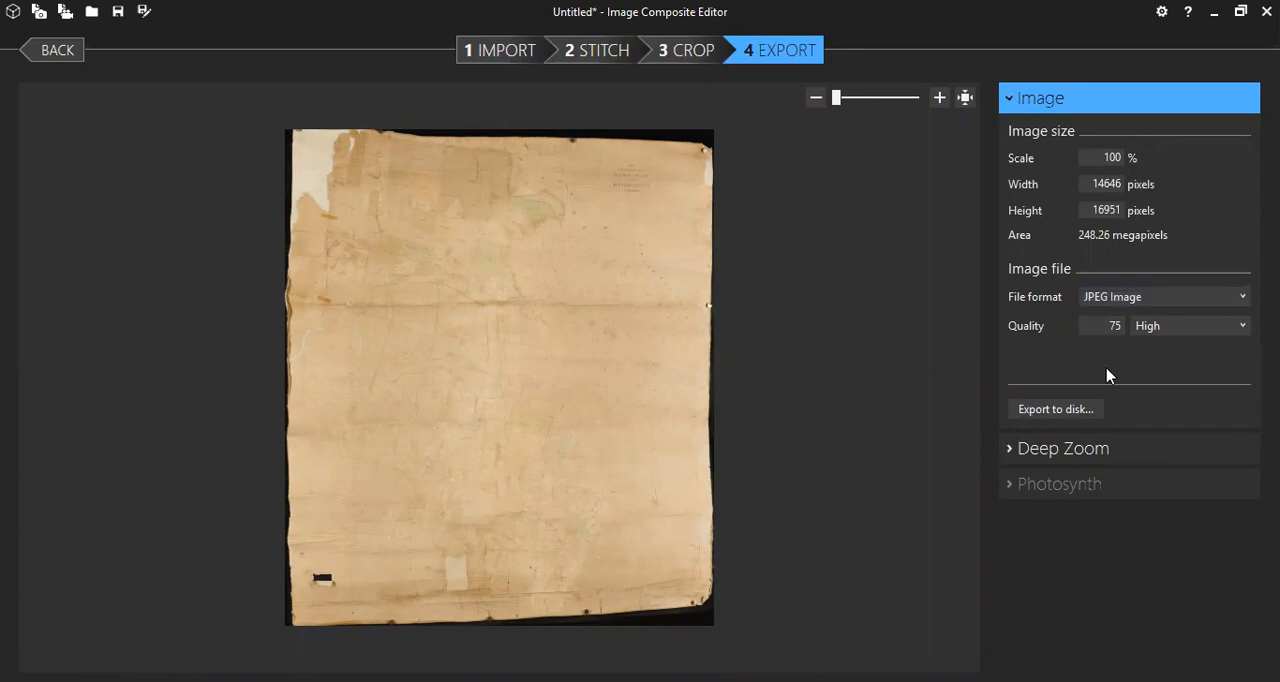
pyautogui.moveTo(1055, 409)
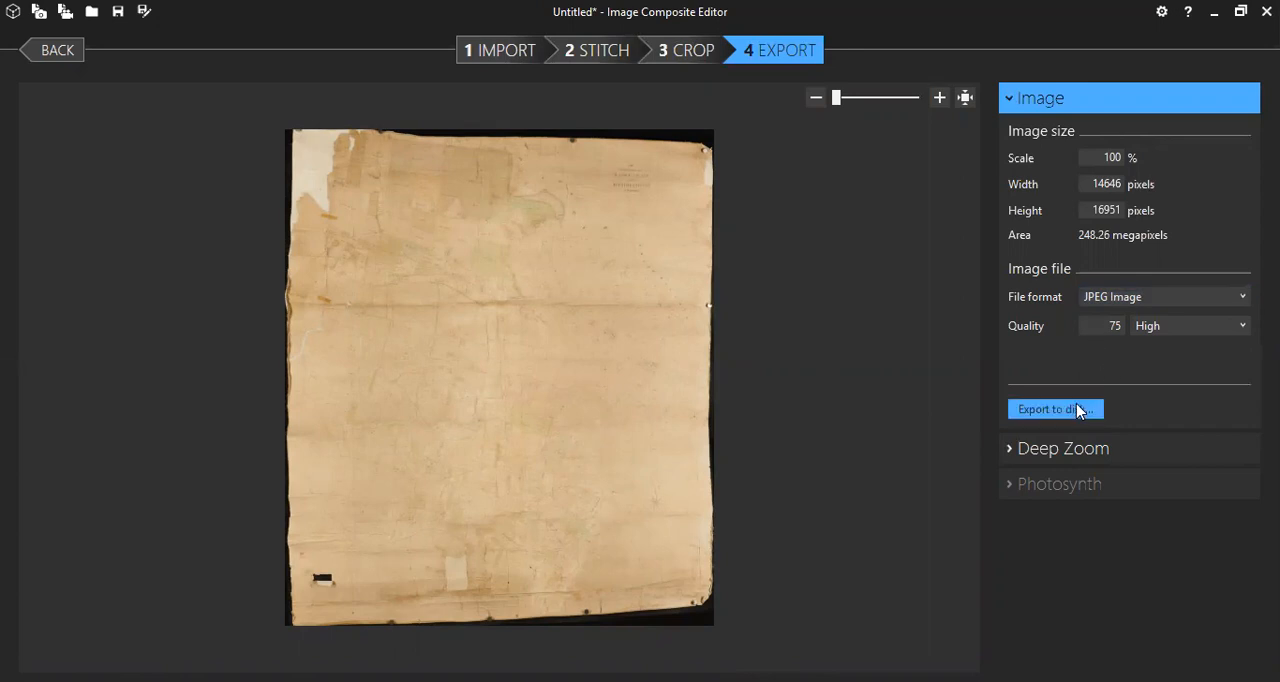
# Export the panorama to disk as JPEG c-ca_1-78_003_stitch in the c-ca_1-78 folder.
pyautogui.click(1055, 408)
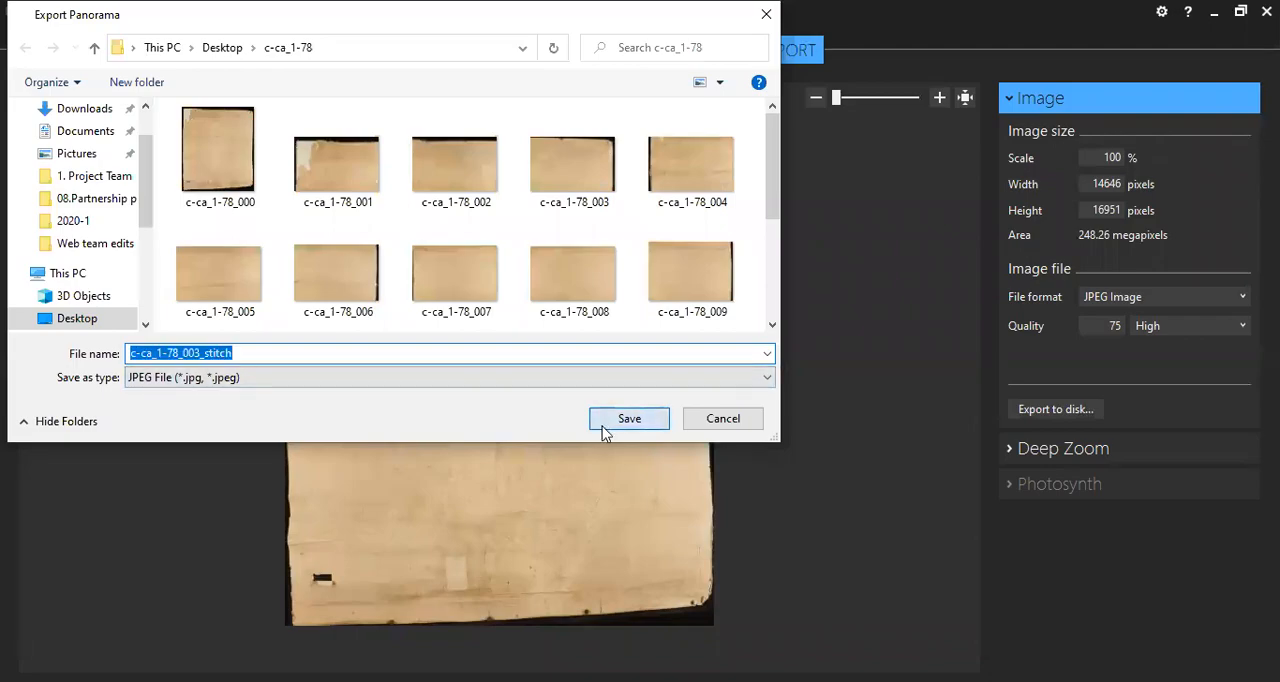
pyautogui.click(629, 418)
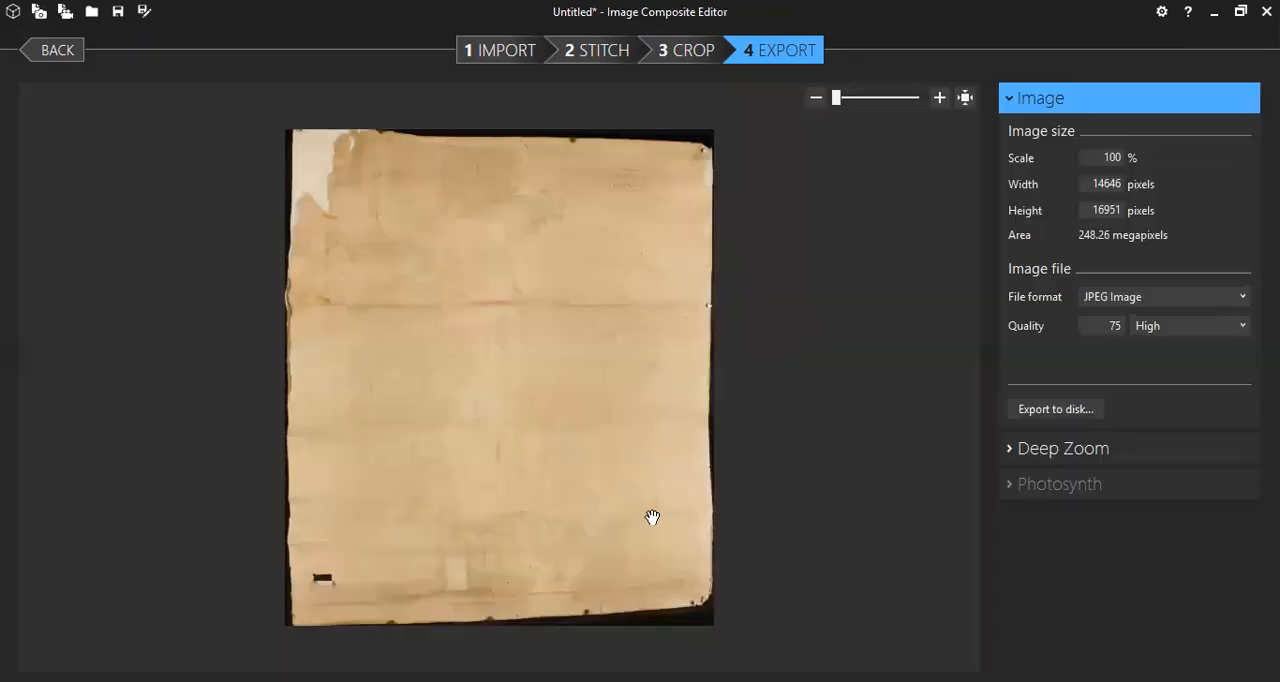
pyautogui.moveTo(940, 364)
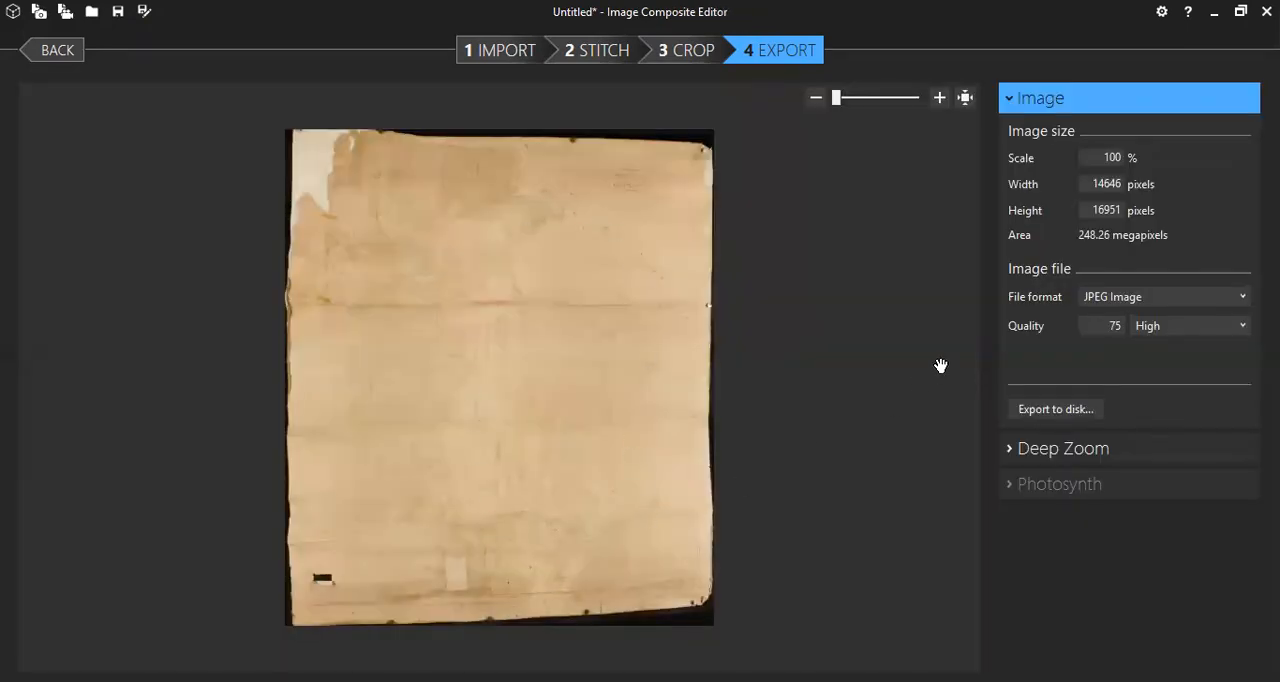